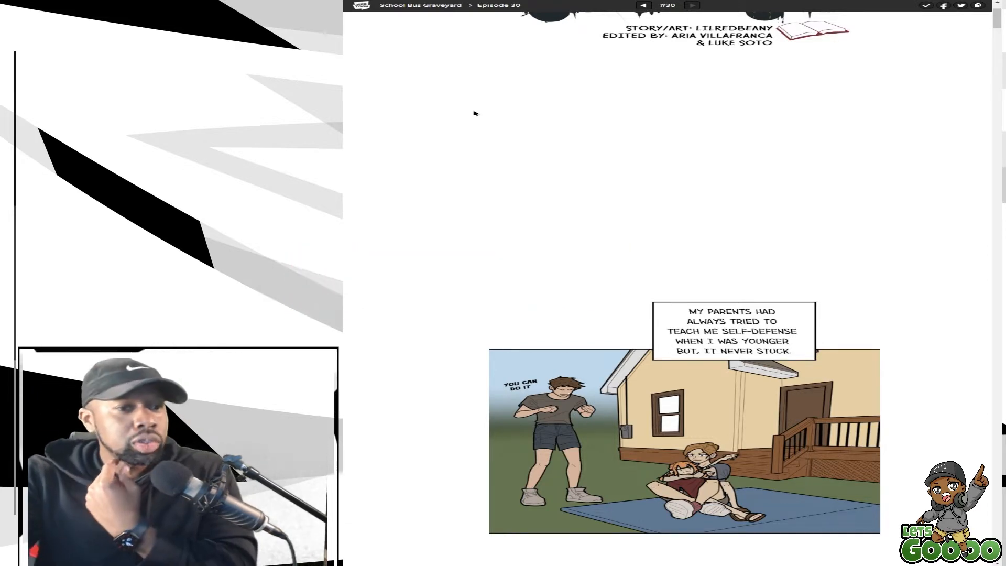
scroll("down", 3)
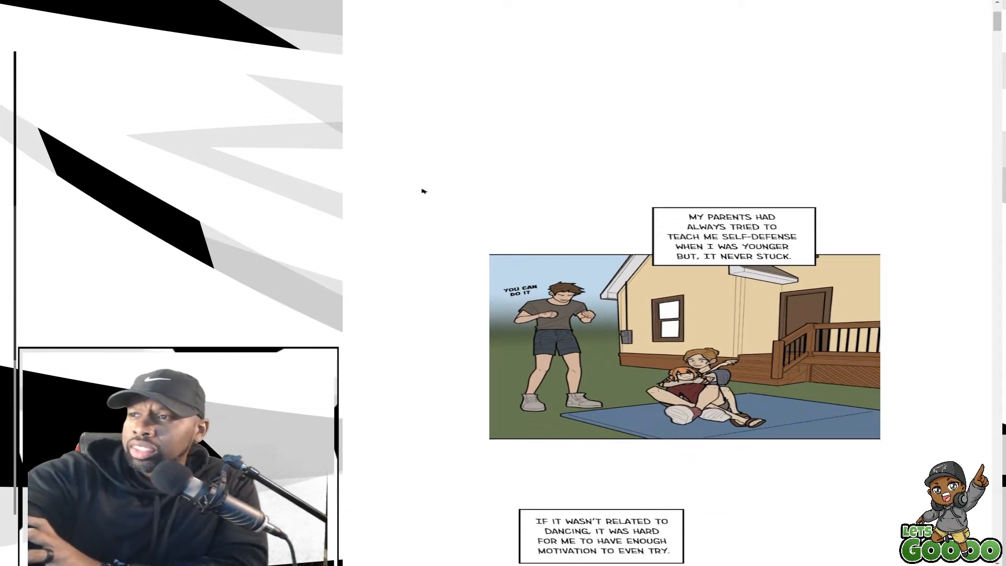
mouse_move(408, 213)
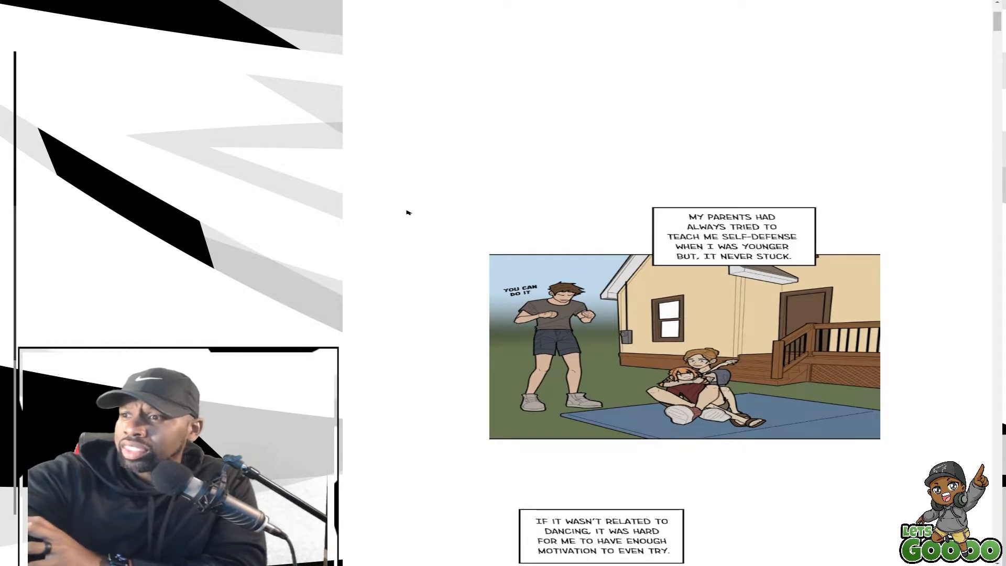
scroll("down", 3)
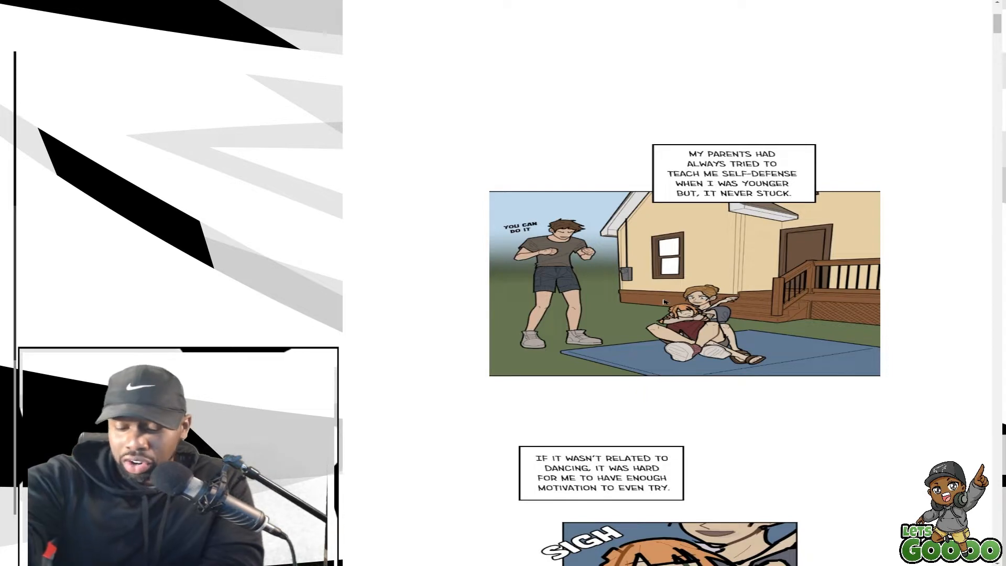
scroll("down", 3)
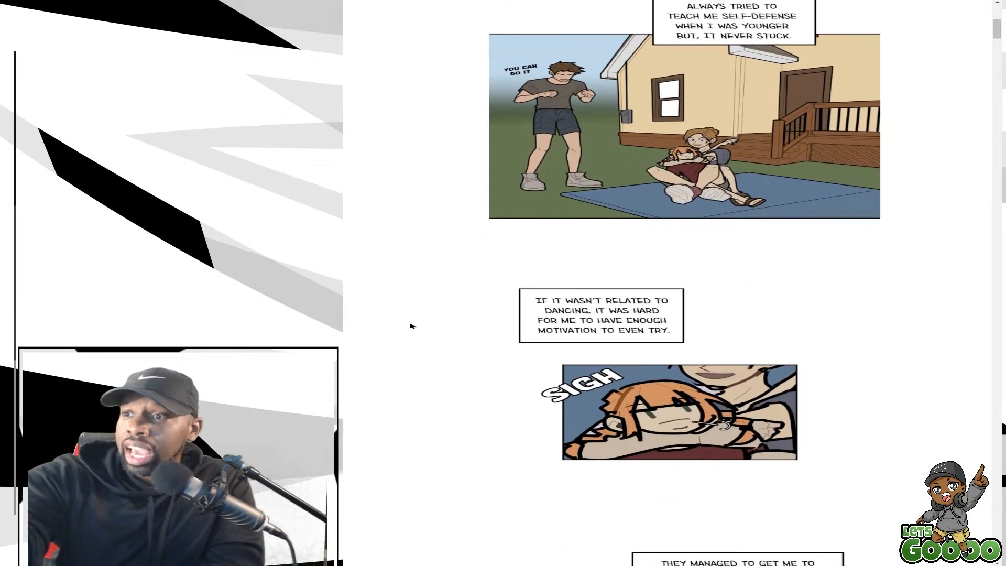
scroll("down", 3)
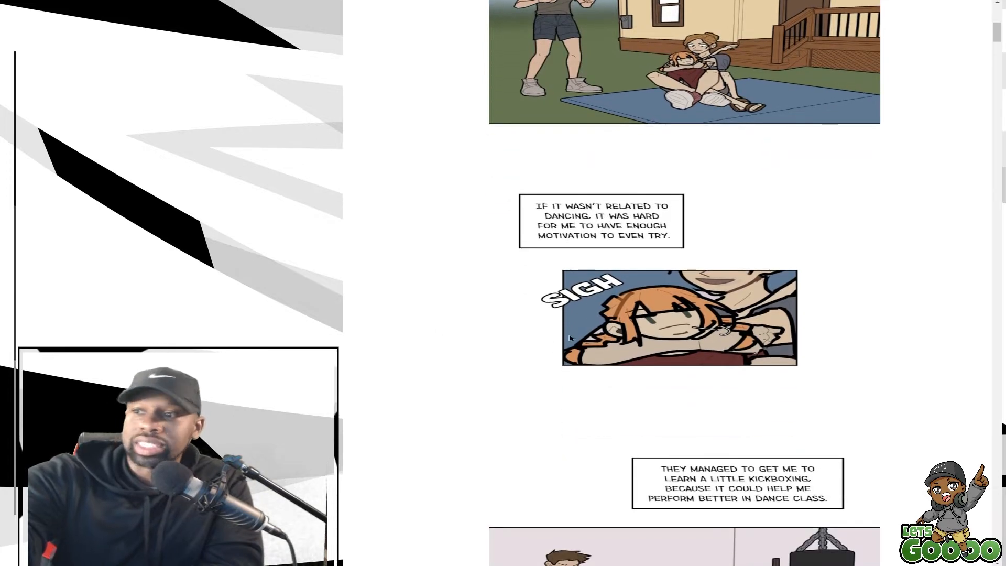
scroll("down", 3)
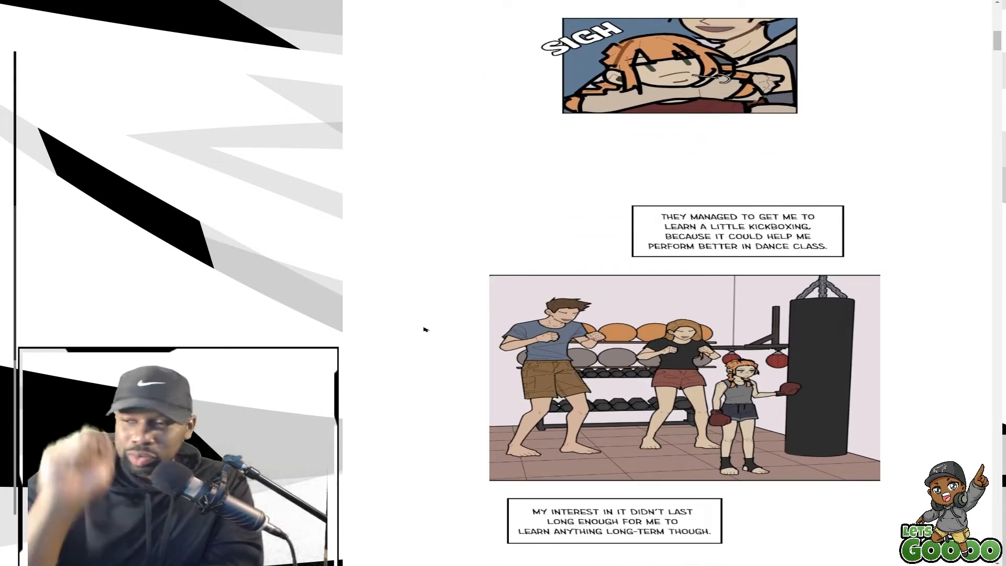
scroll("down", 3)
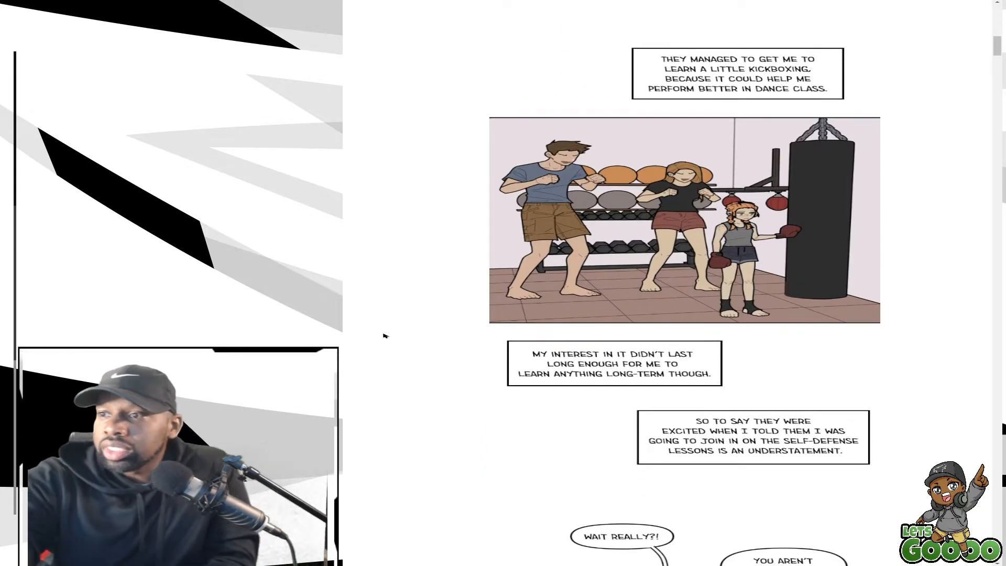
scroll("down", 3)
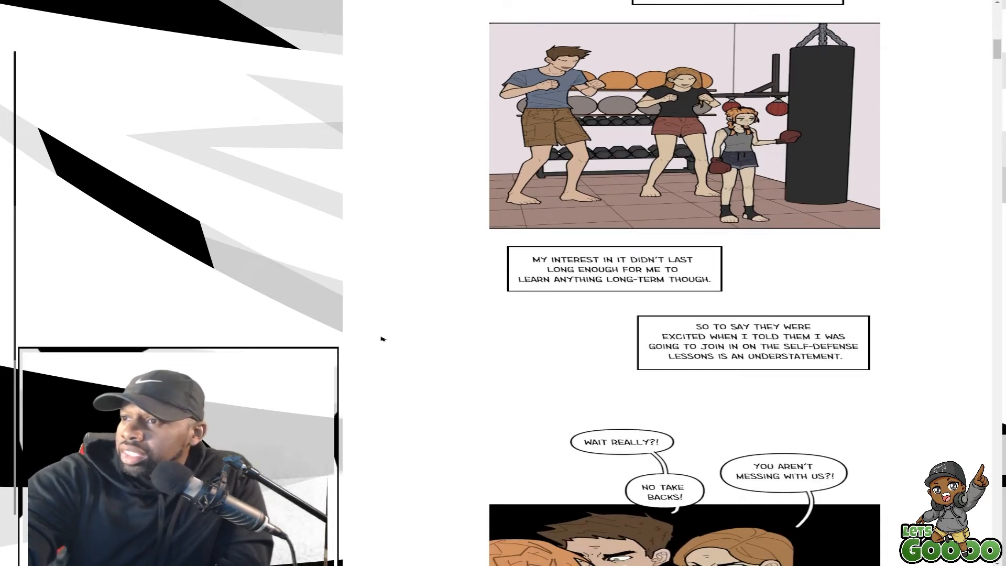
scroll("down", 3)
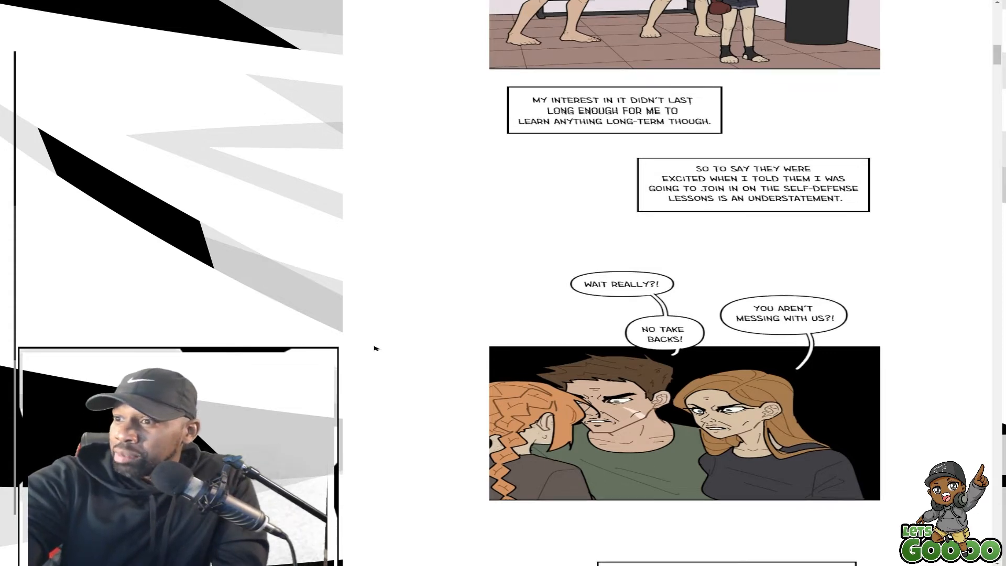
scroll("down", 3)
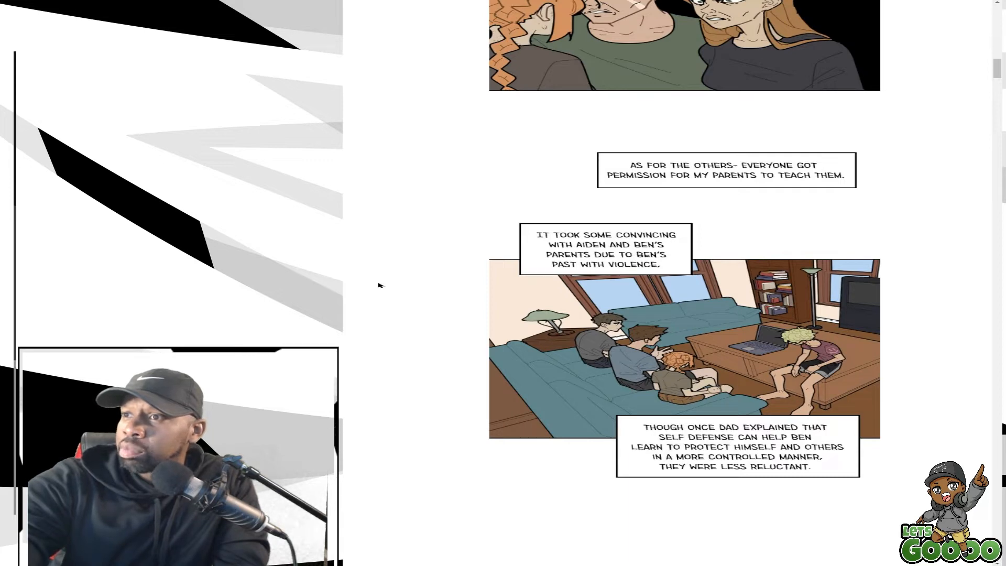
scroll("down", 3)
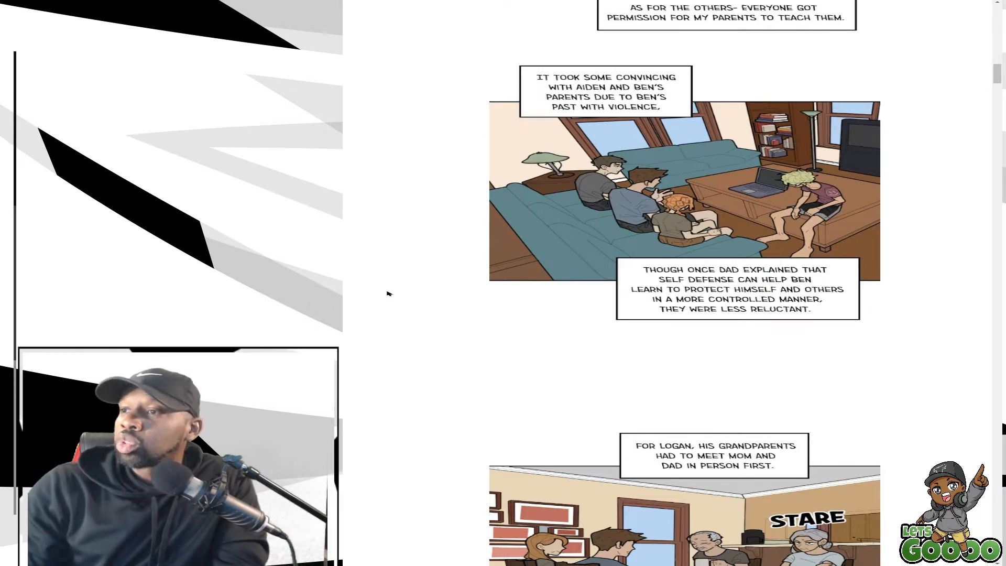
scroll("down", 3)
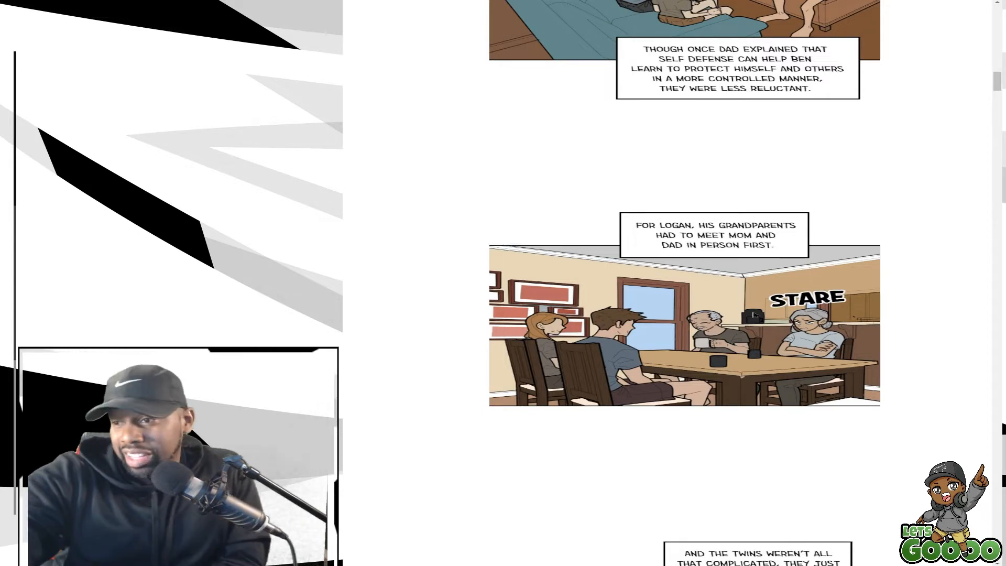
scroll("down", 3)
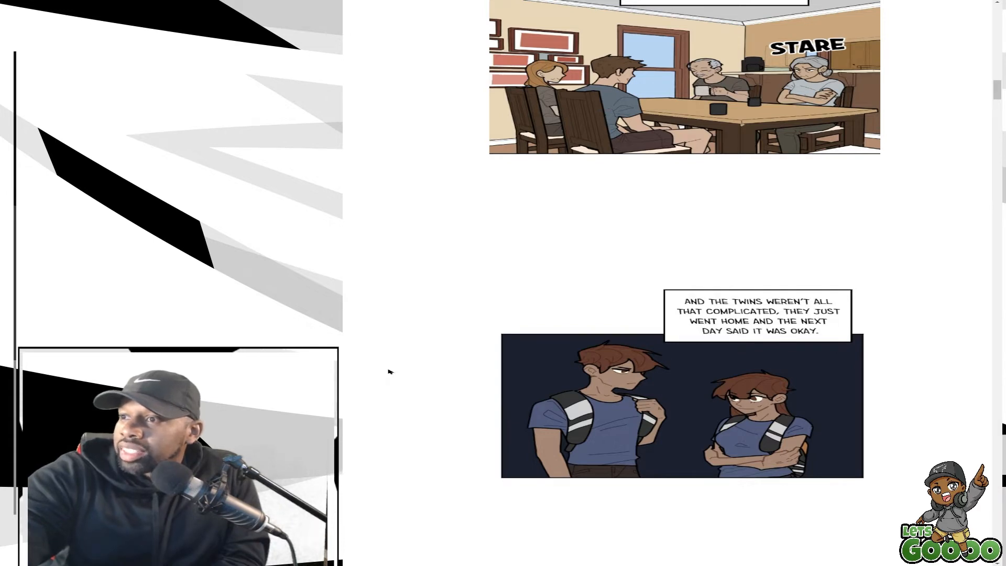
scroll("down", 3)
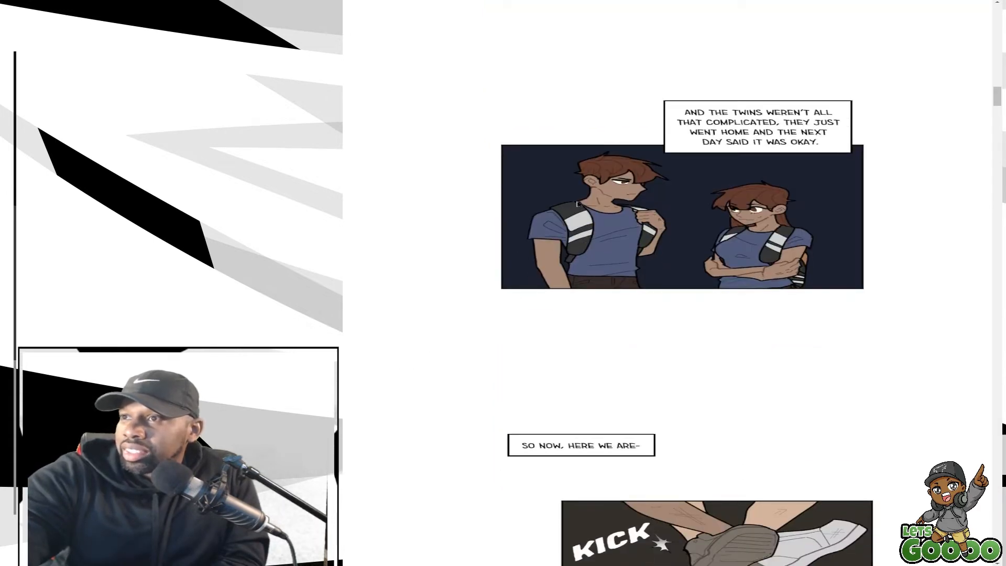
scroll("down", 3)
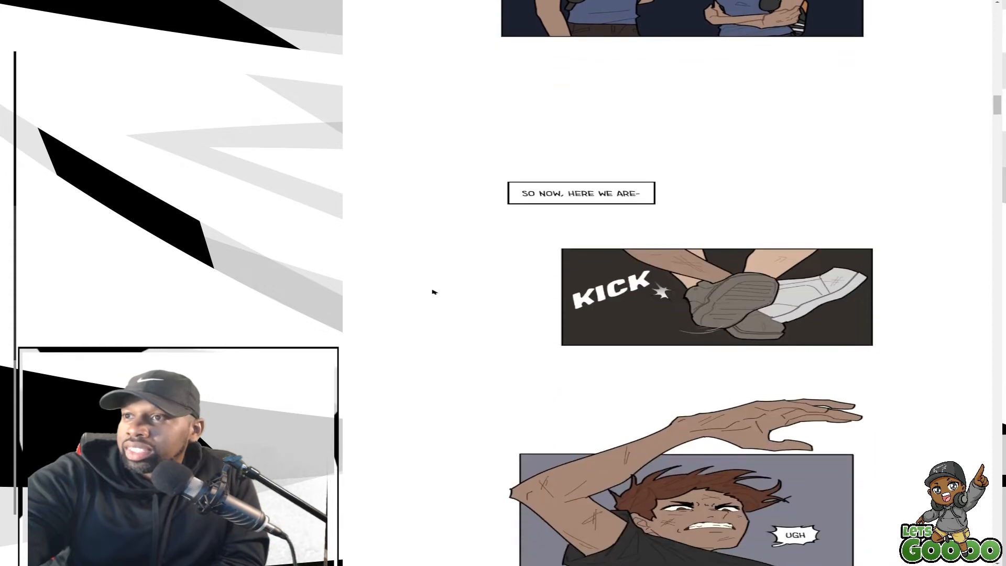
scroll("down", 3)
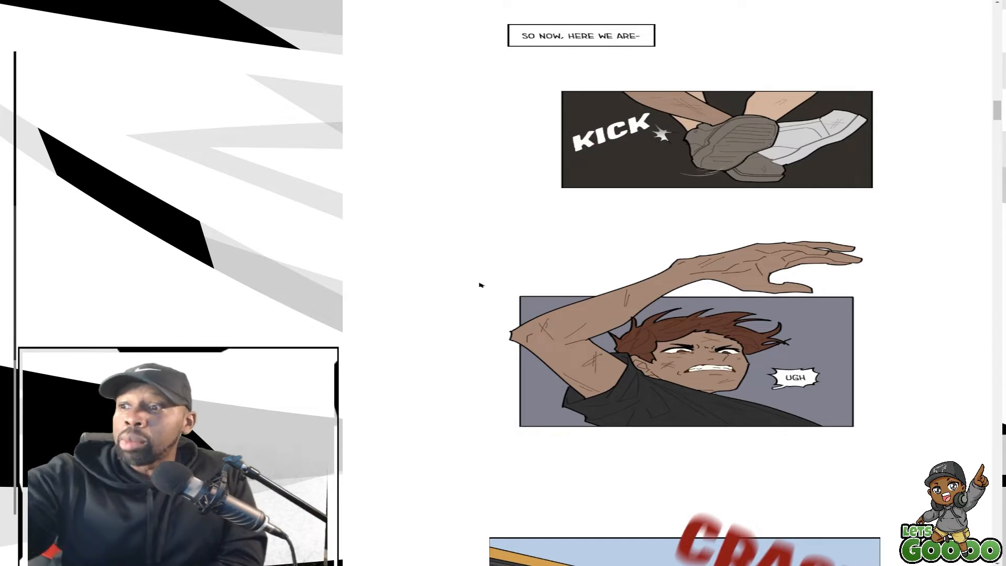
scroll("down", 3)
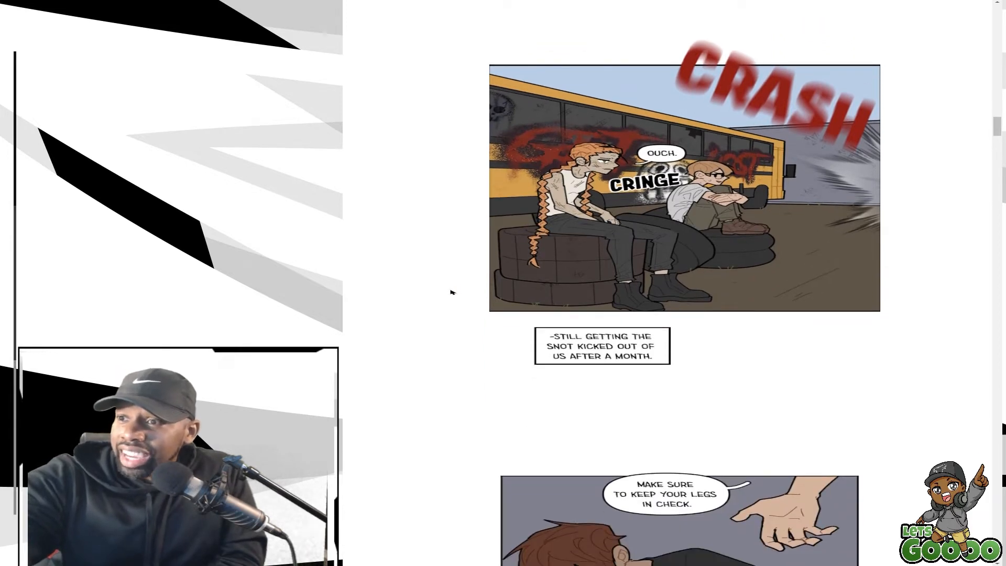
scroll("down", 3)
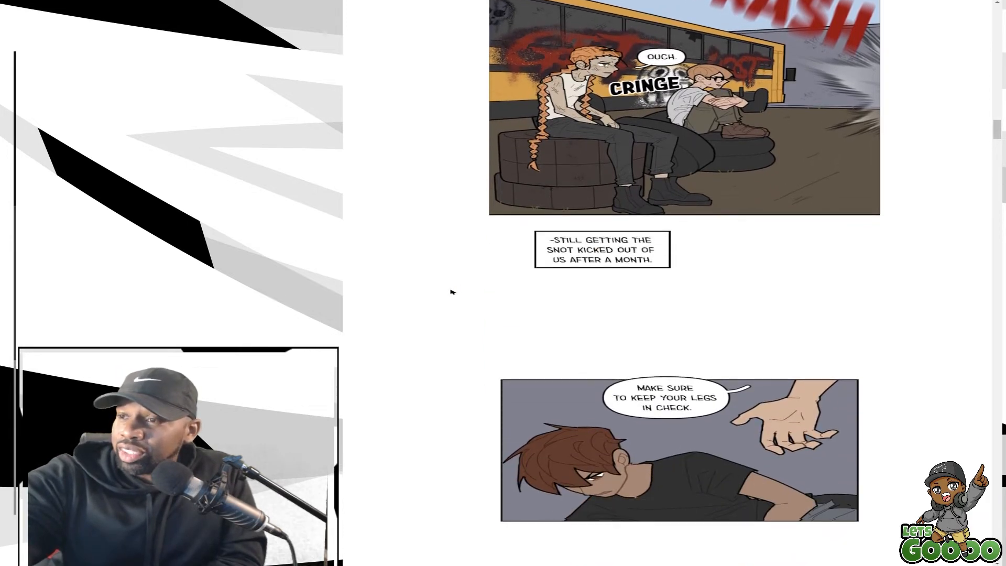
scroll("down", 3)
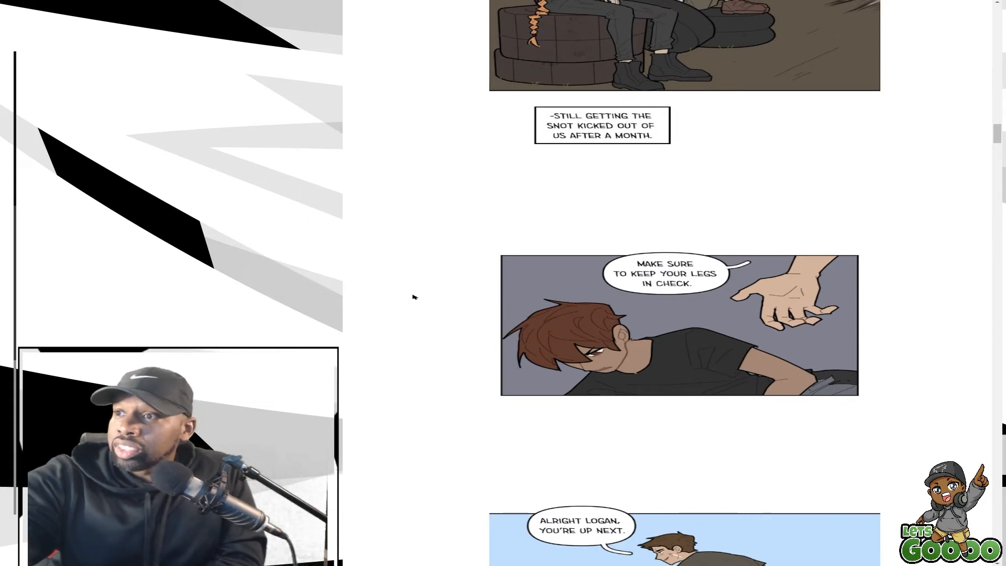
scroll("down", 3)
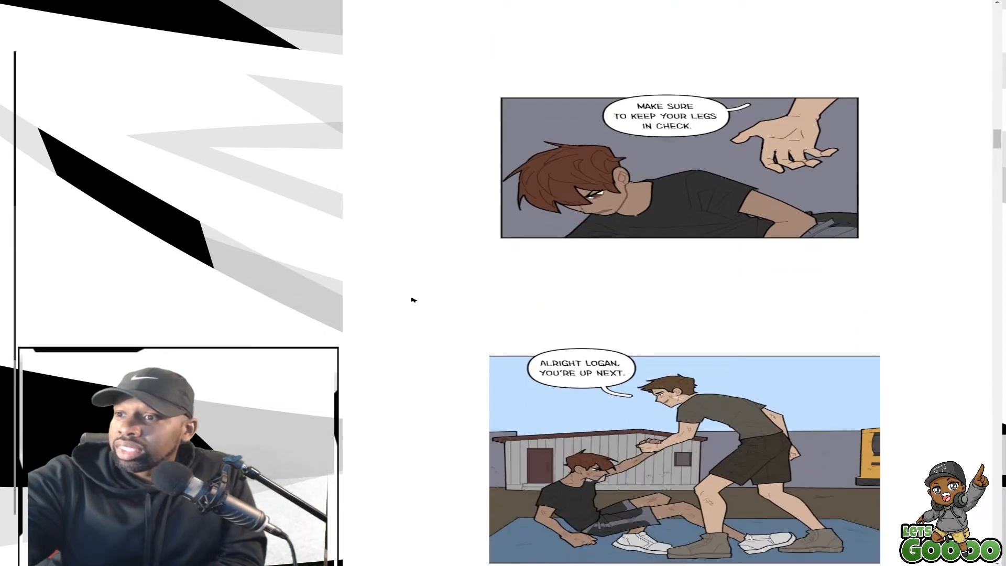
scroll("down", 3)
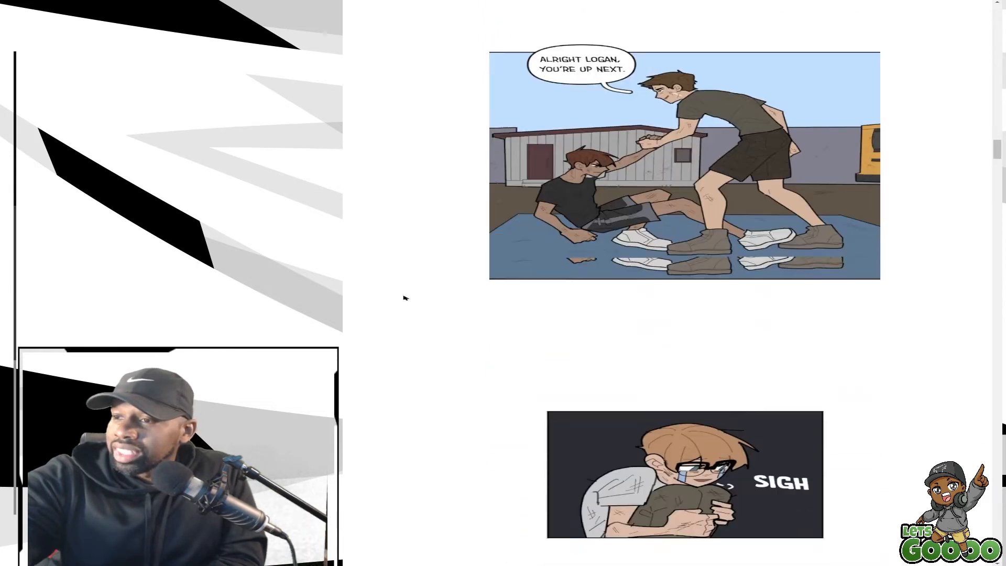
scroll("down", 3)
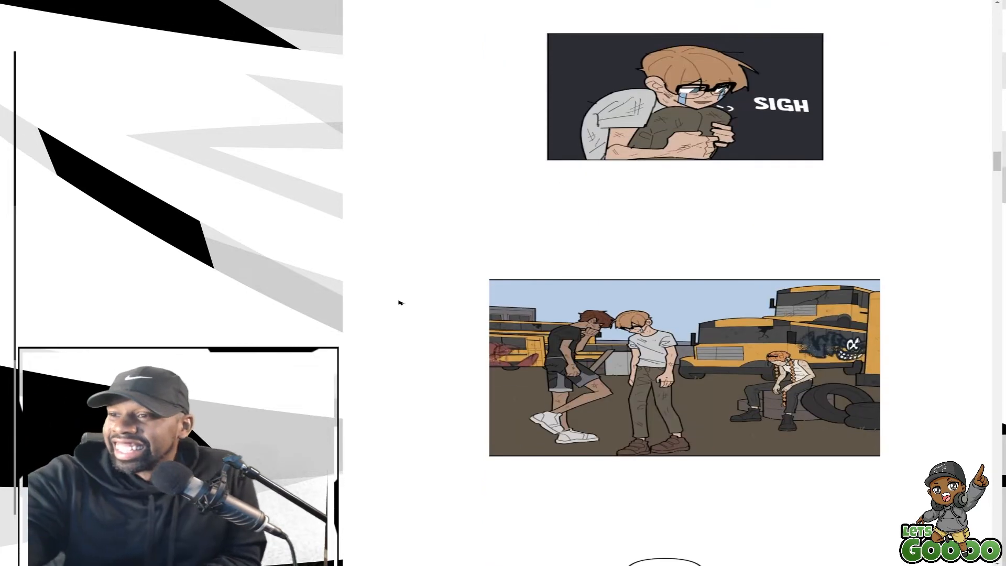
scroll("down", 3)
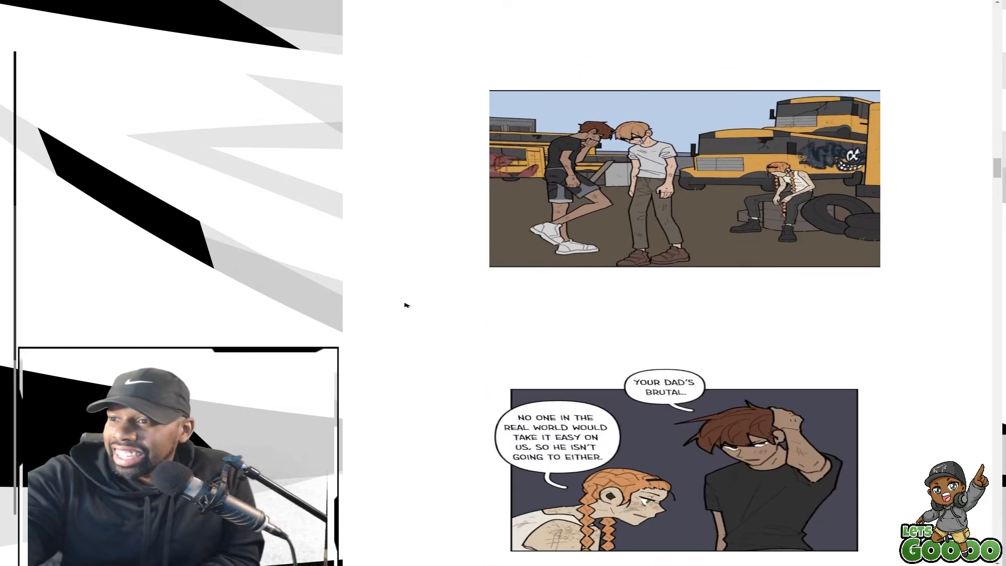
scroll("down", 3)
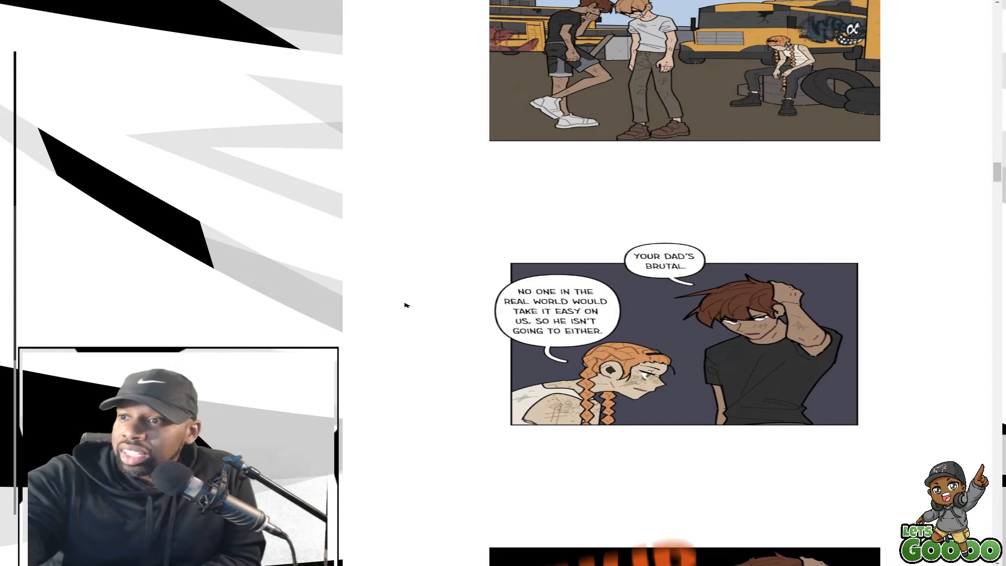
scroll("down", 3)
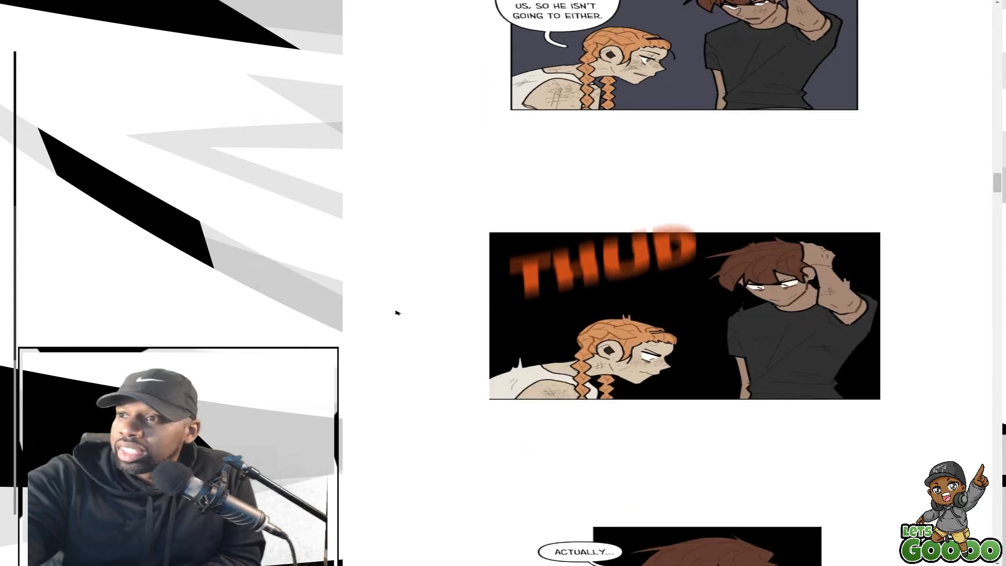
scroll("down", 3)
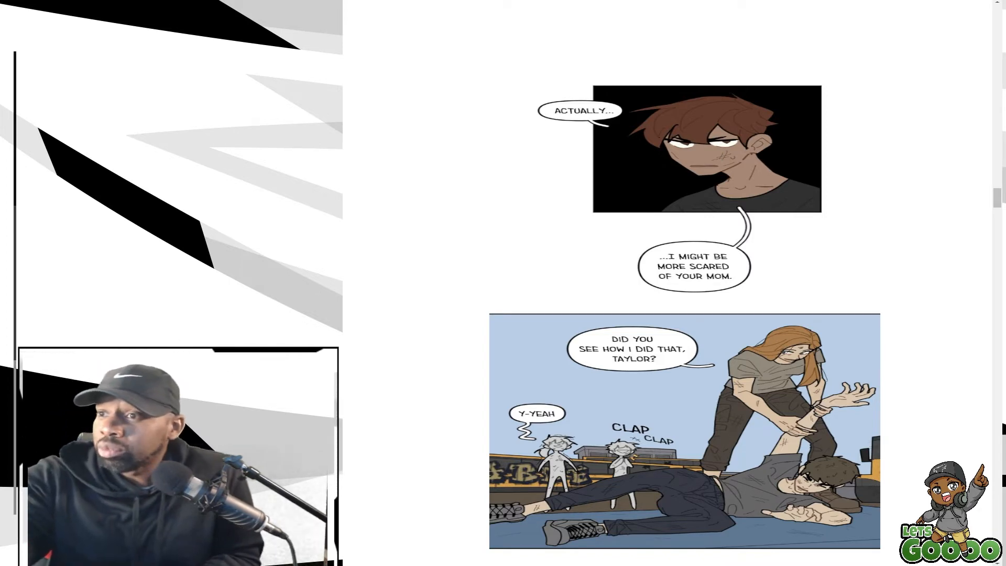
scroll("down", 3)
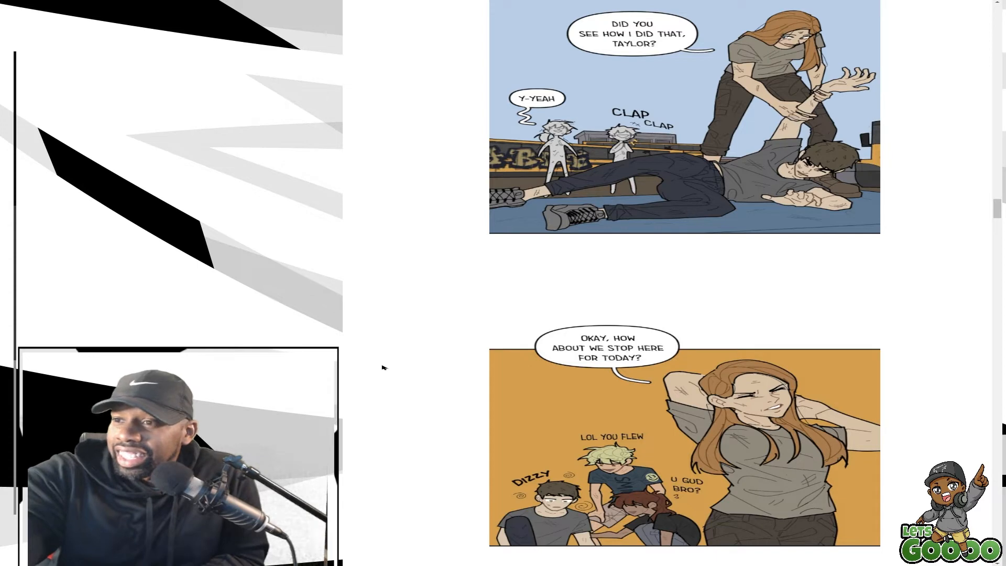
scroll("down", 3)
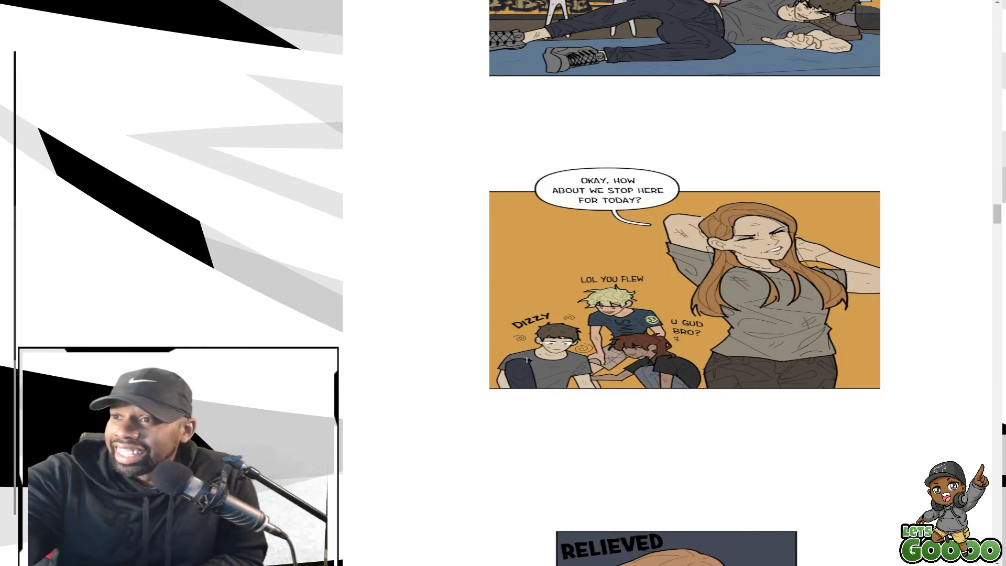
scroll("down", 3)
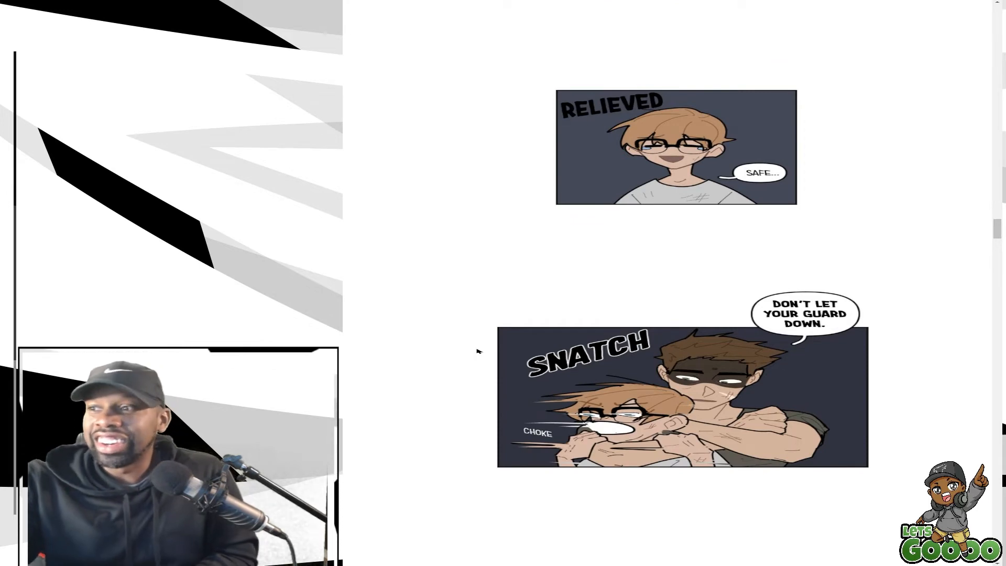
scroll("down", 3)
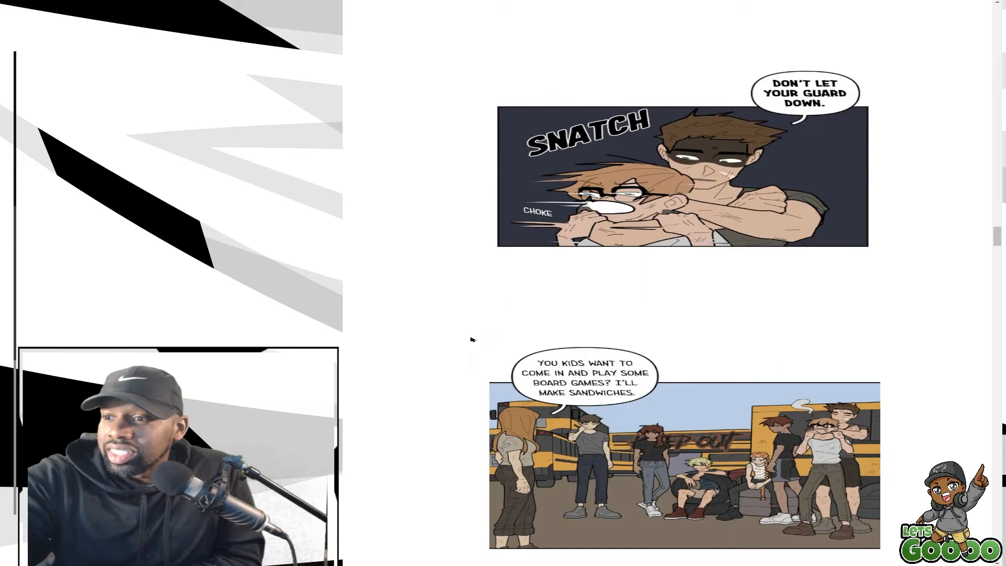
scroll("down", 3)
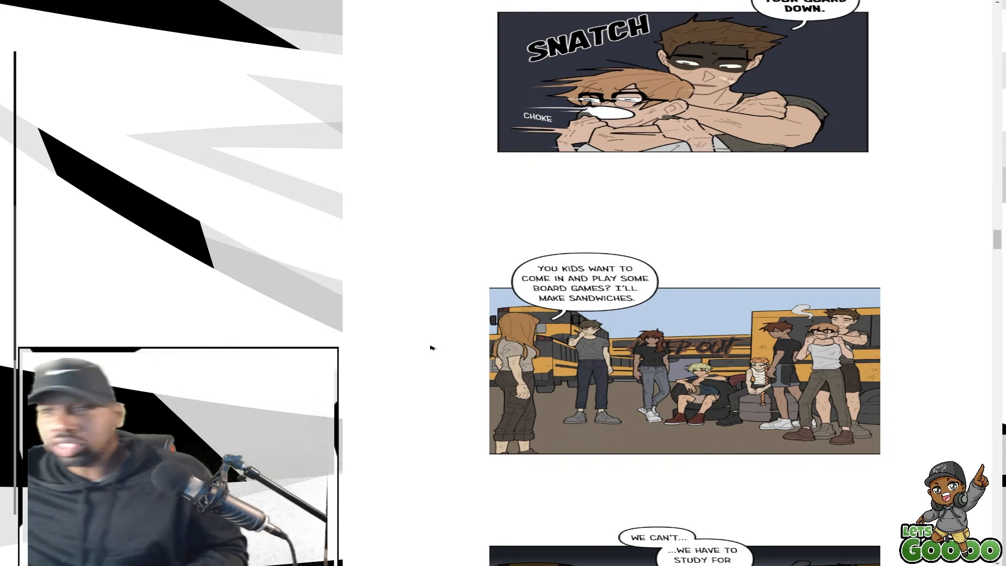
scroll("down", 3)
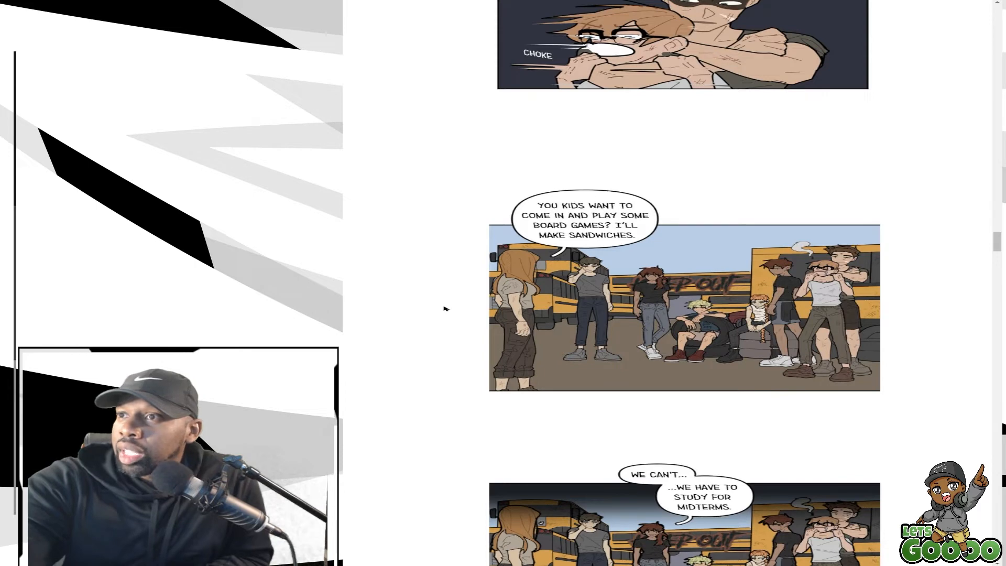
scroll("down", 3)
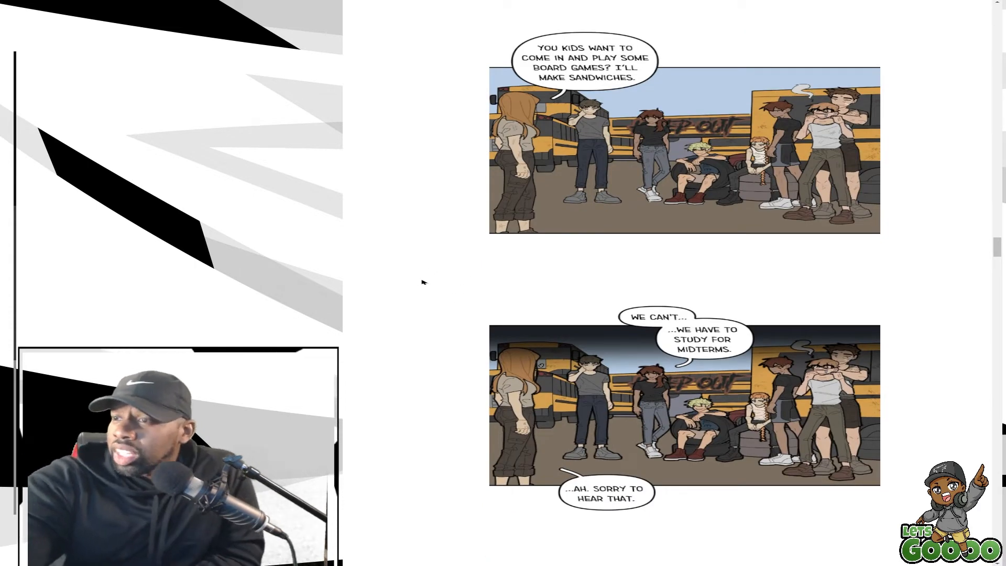
scroll("down", 3)
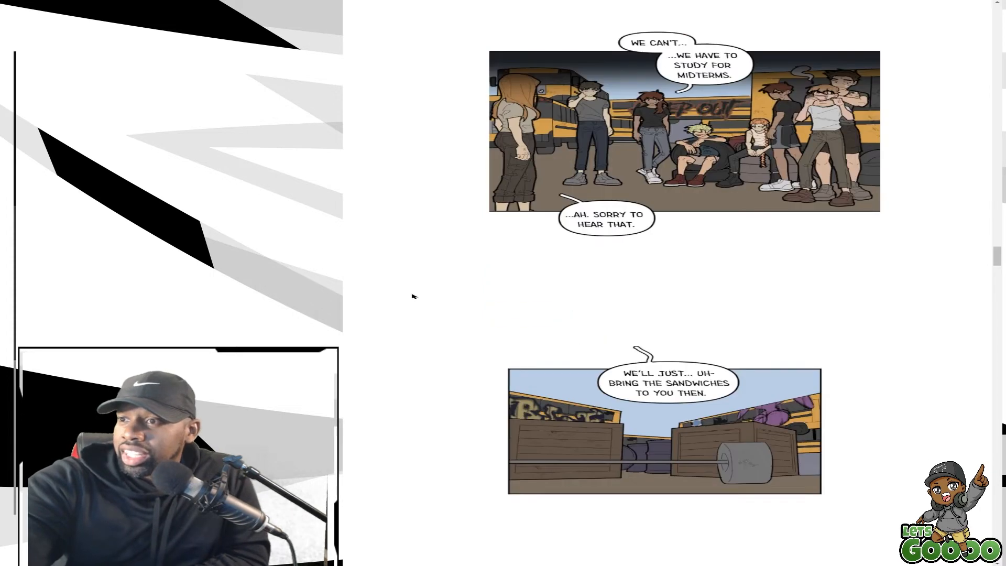
scroll("down", 3)
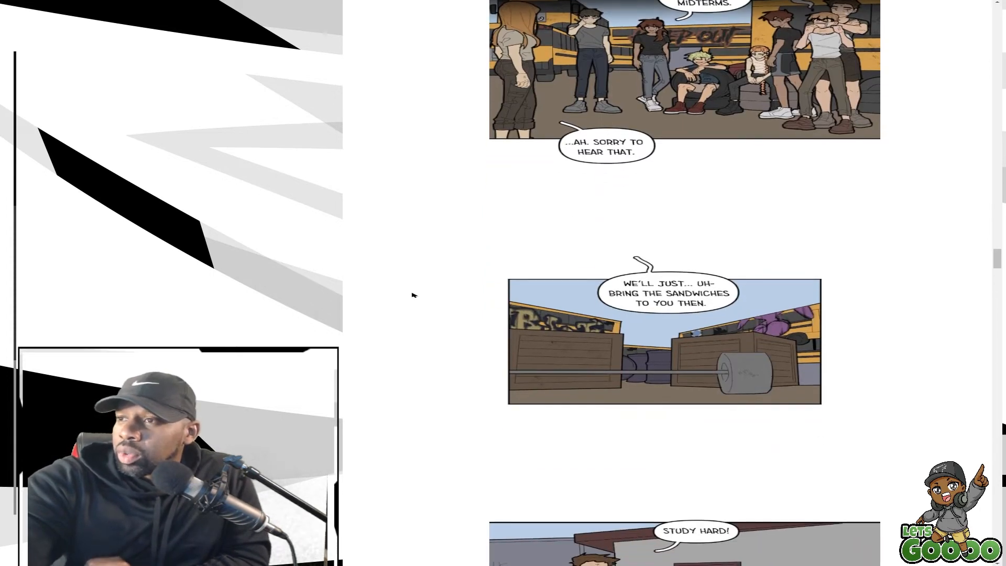
scroll("down", 3)
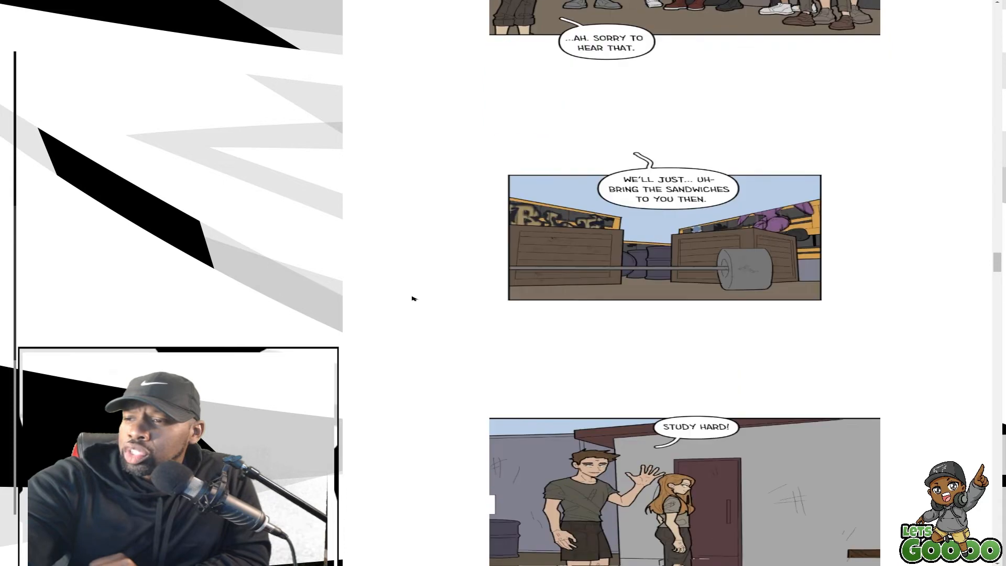
scroll("down", 3)
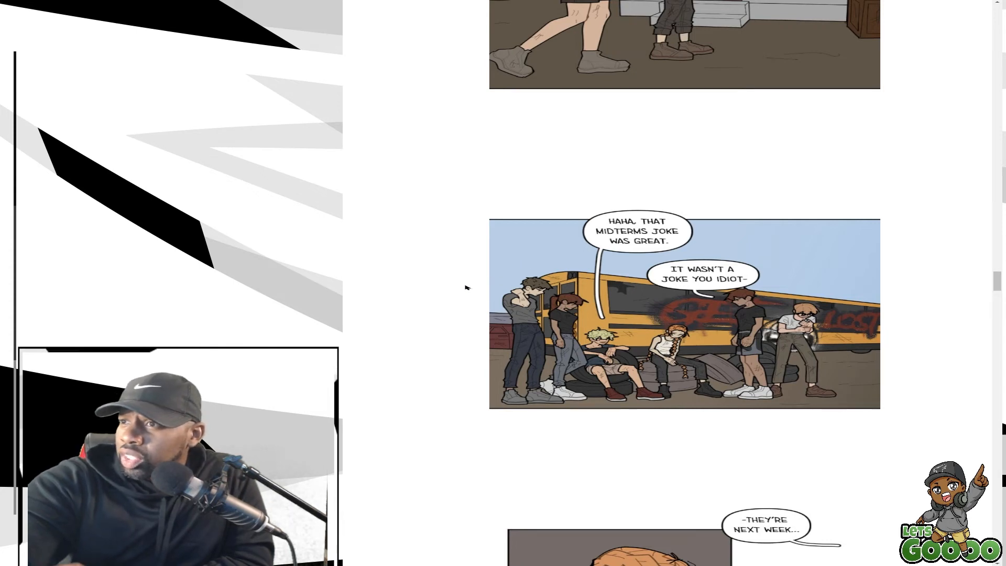
scroll("down", 3)
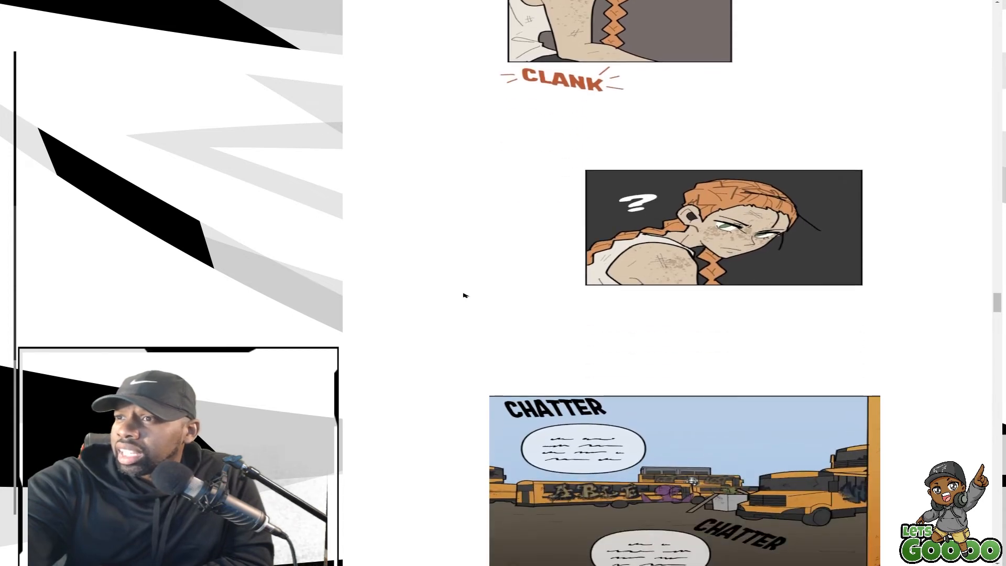
scroll("down", 3)
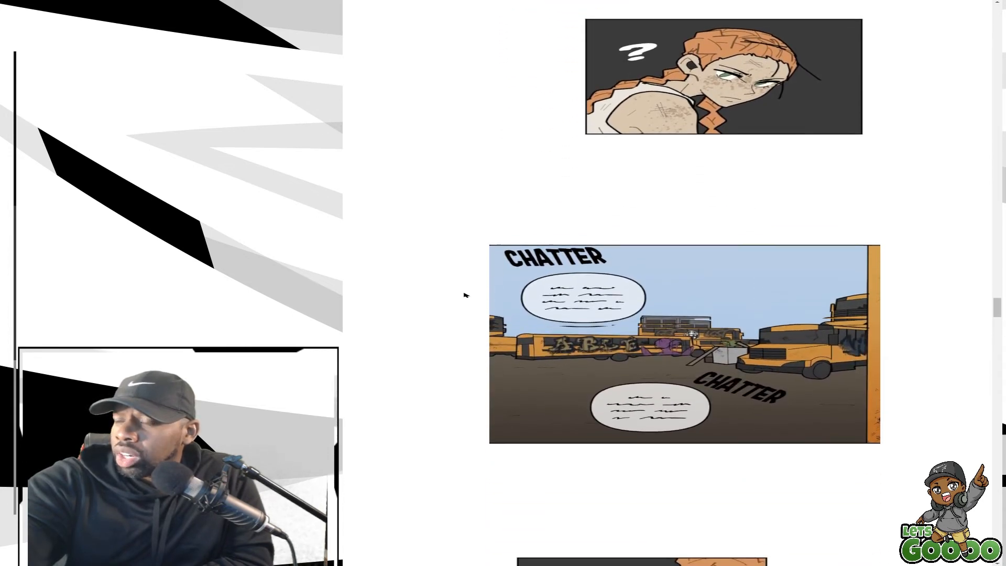
scroll("down", 3)
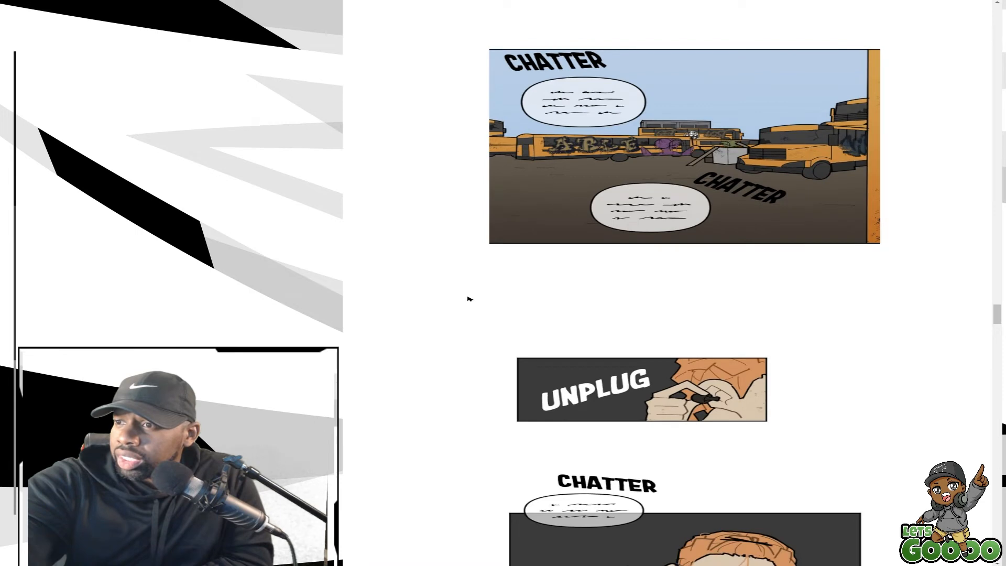
scroll("down", 3)
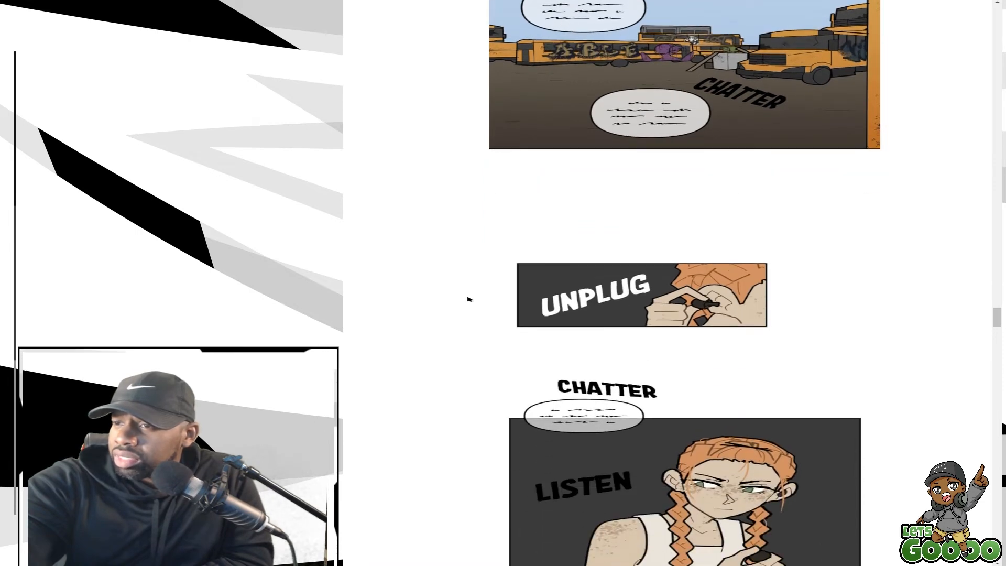
scroll("down", 3)
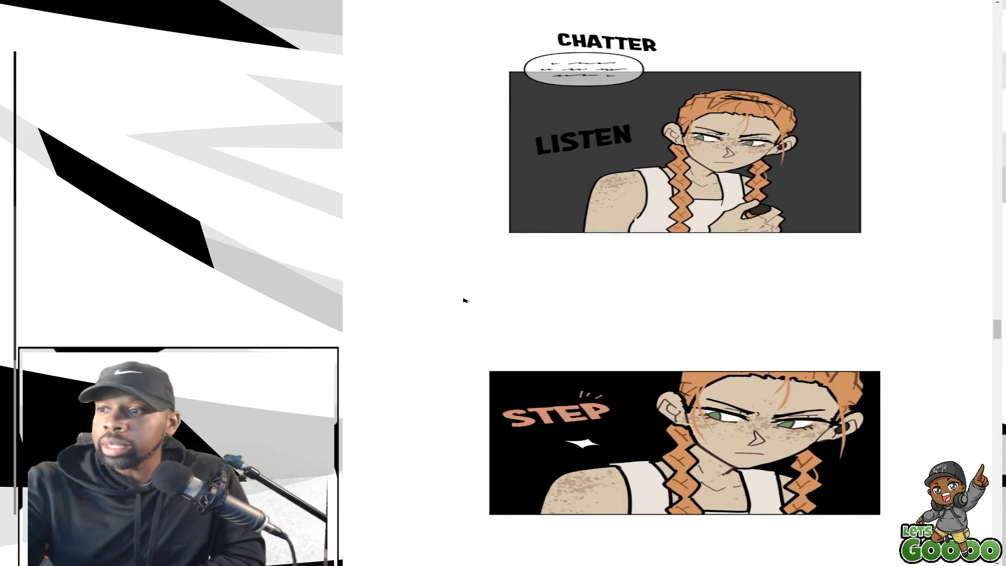
scroll("down", 3)
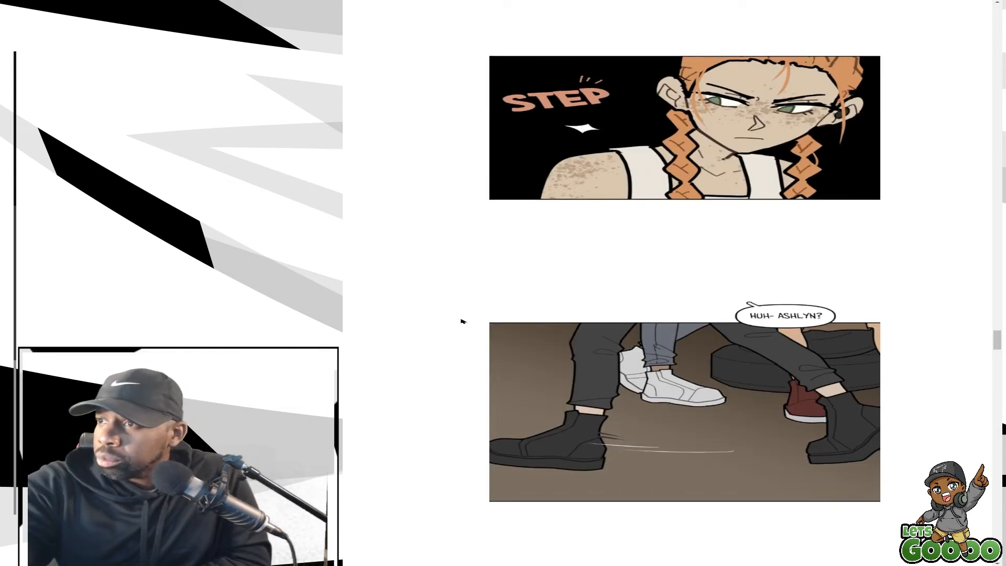
scroll("down", 3)
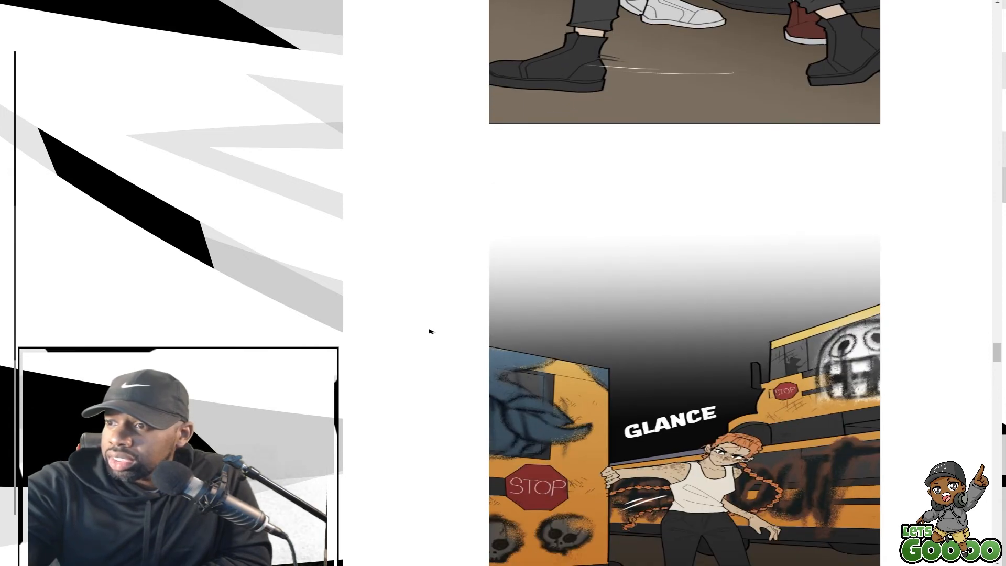
scroll("down", 3)
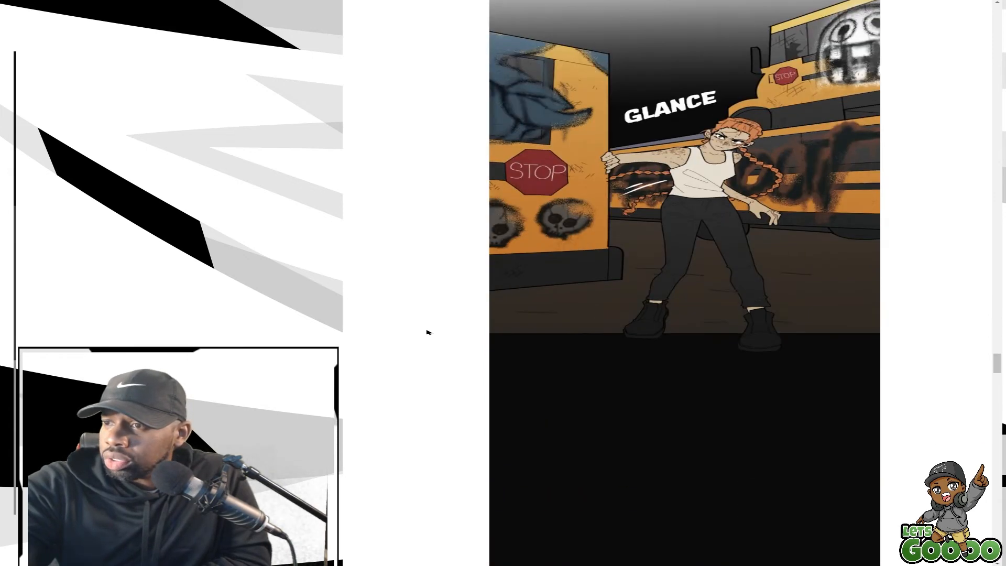
scroll("down", 3)
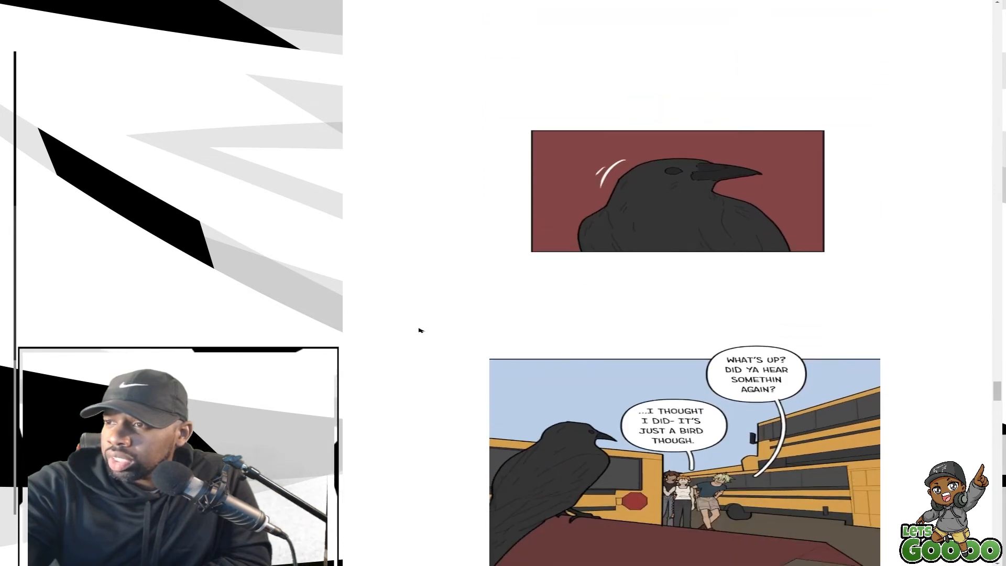
scroll("down", 3)
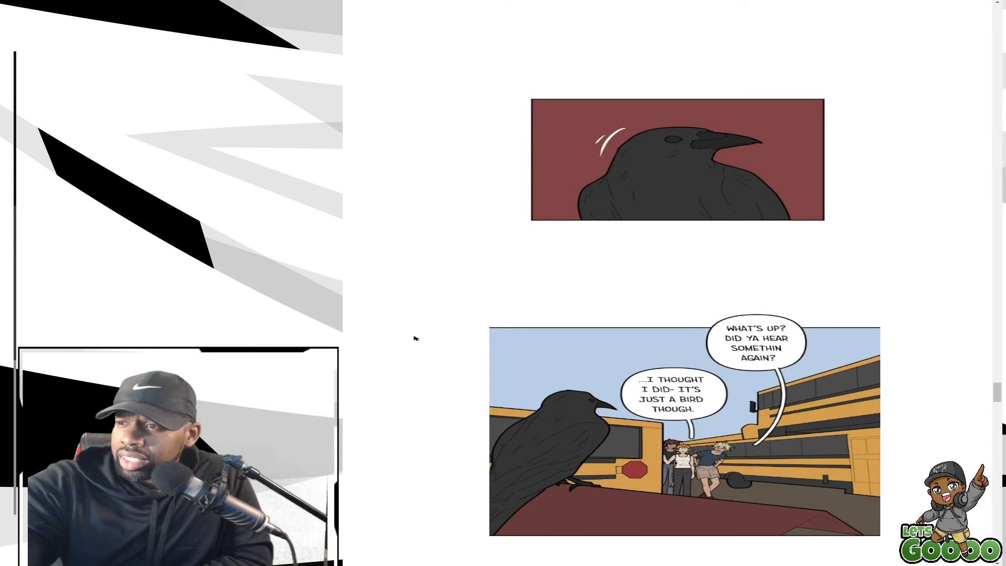
scroll("down", 3)
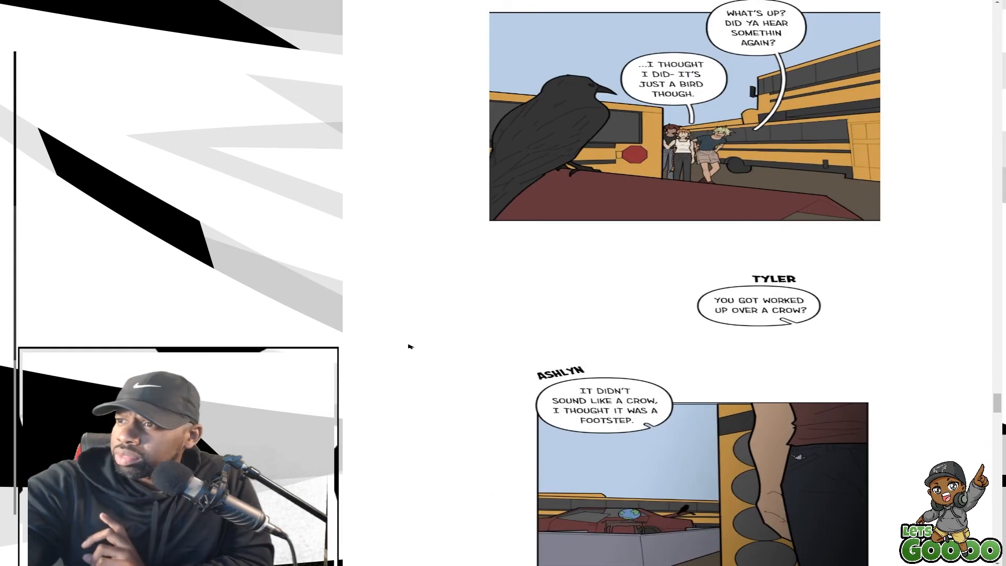
scroll("down", 3)
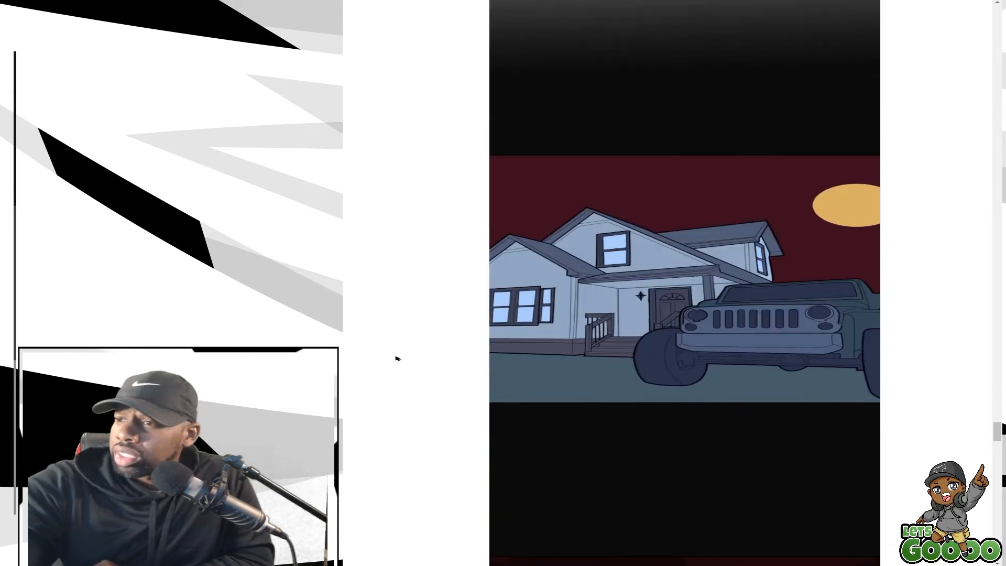
scroll("down", 3)
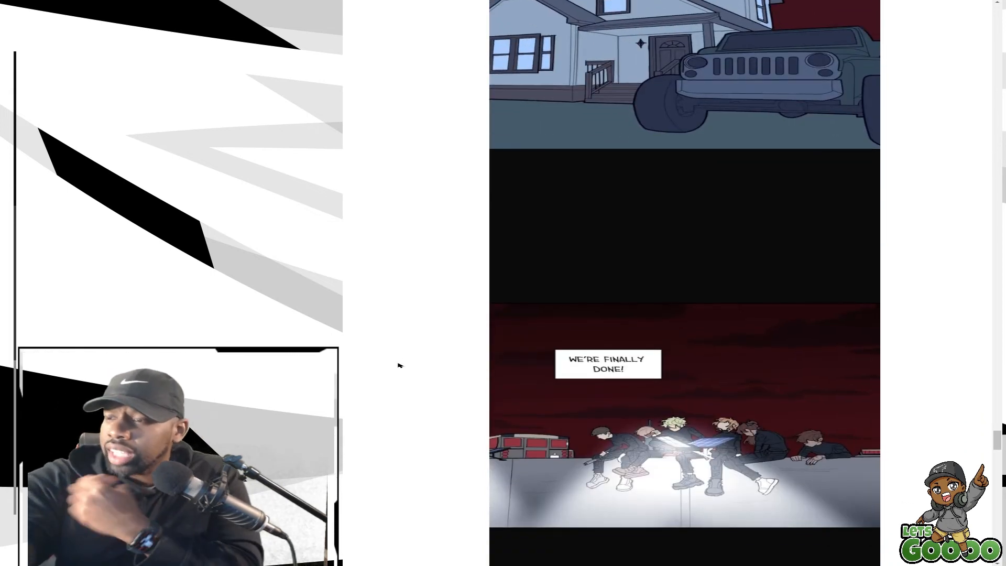
scroll("down", 3)
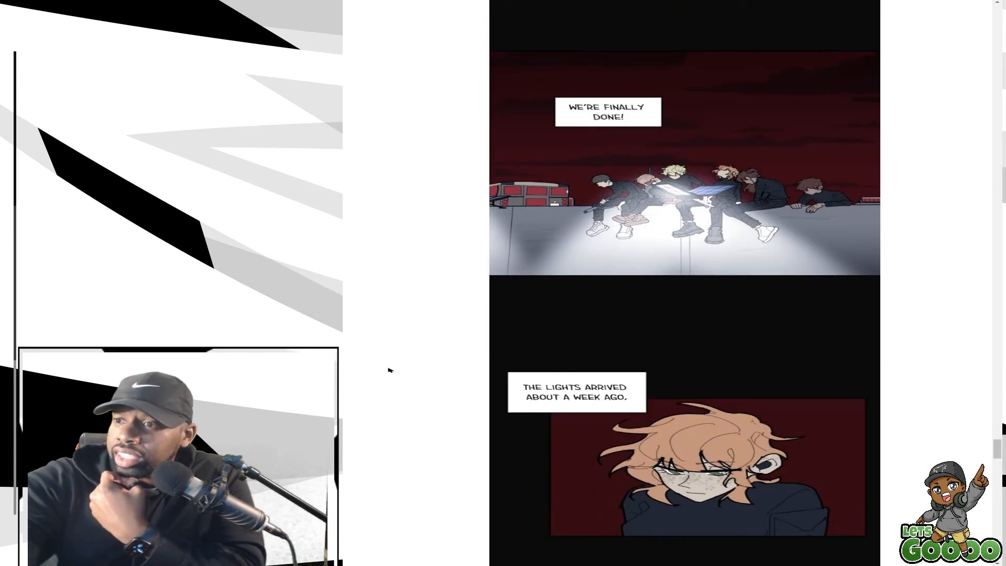
scroll("down", 3)
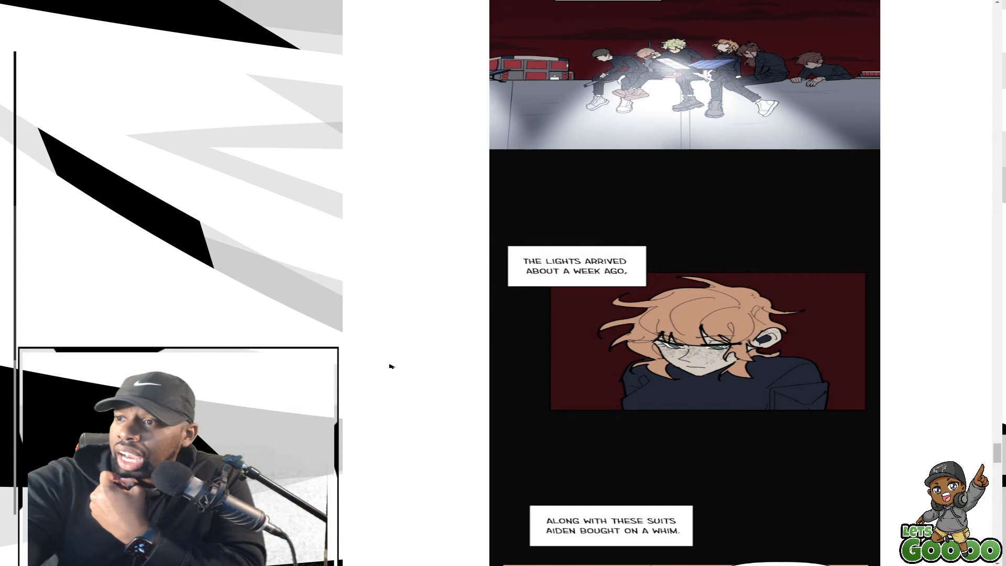
scroll("down", 3)
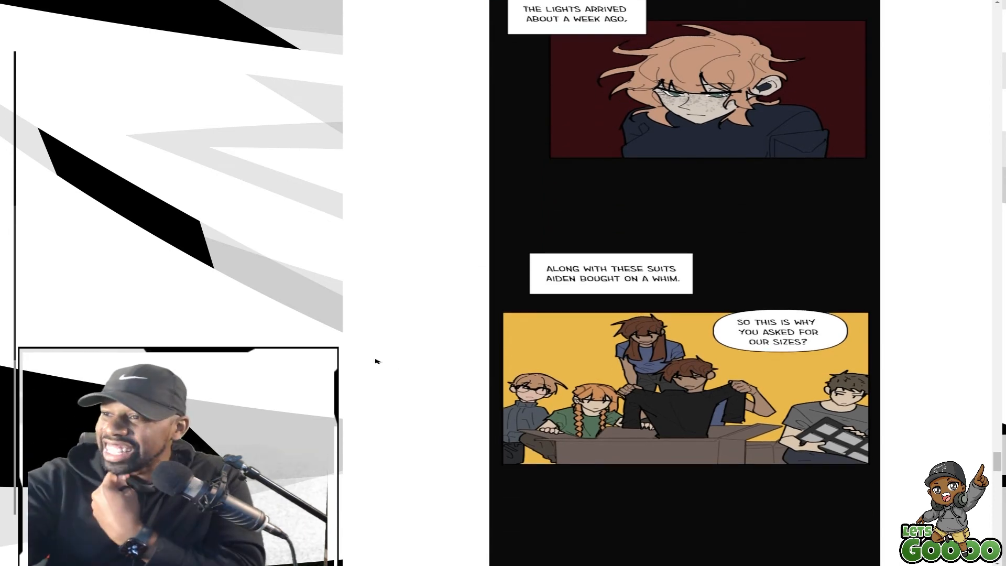
mouse_move(426, 353)
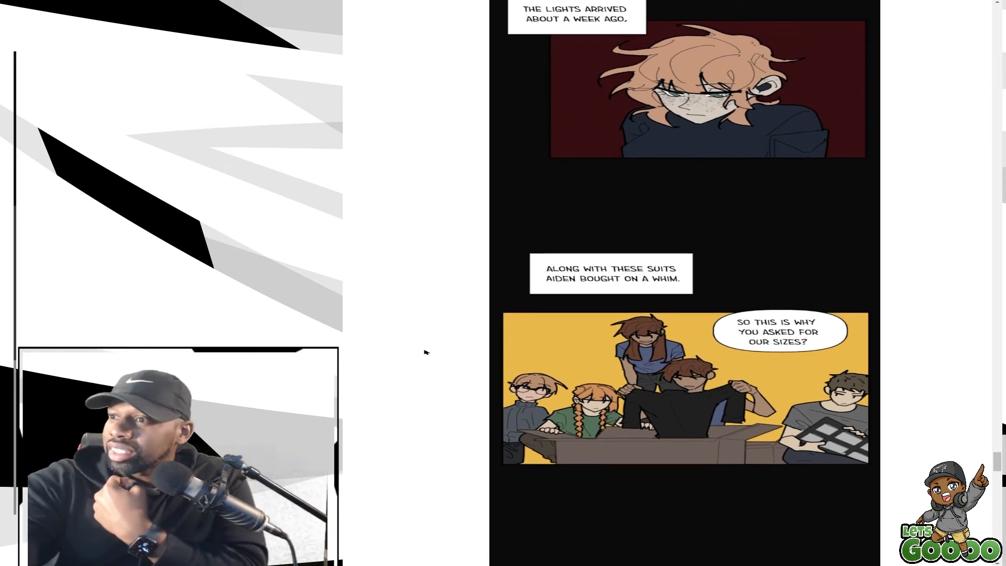
scroll("down", 3)
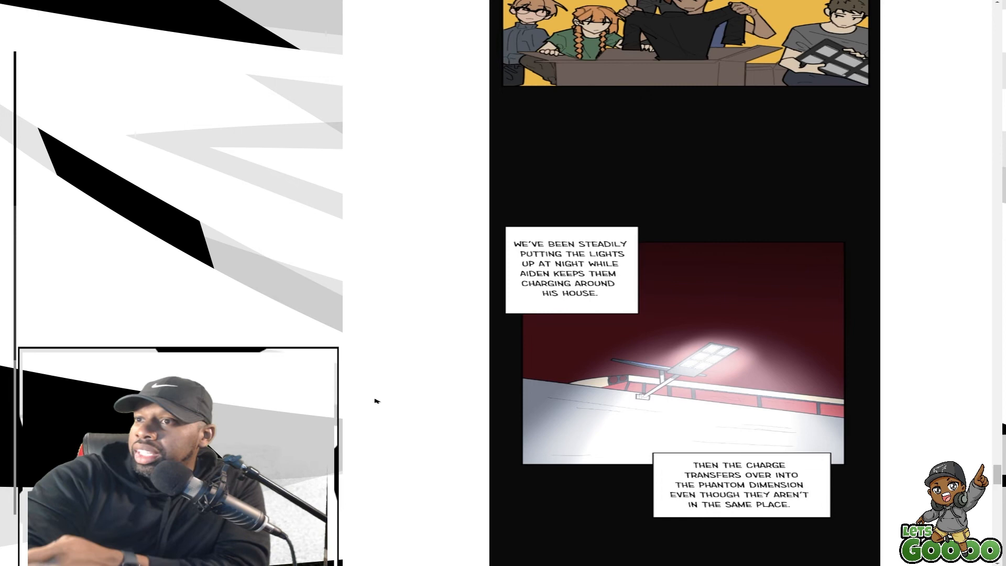
scroll("down", 3)
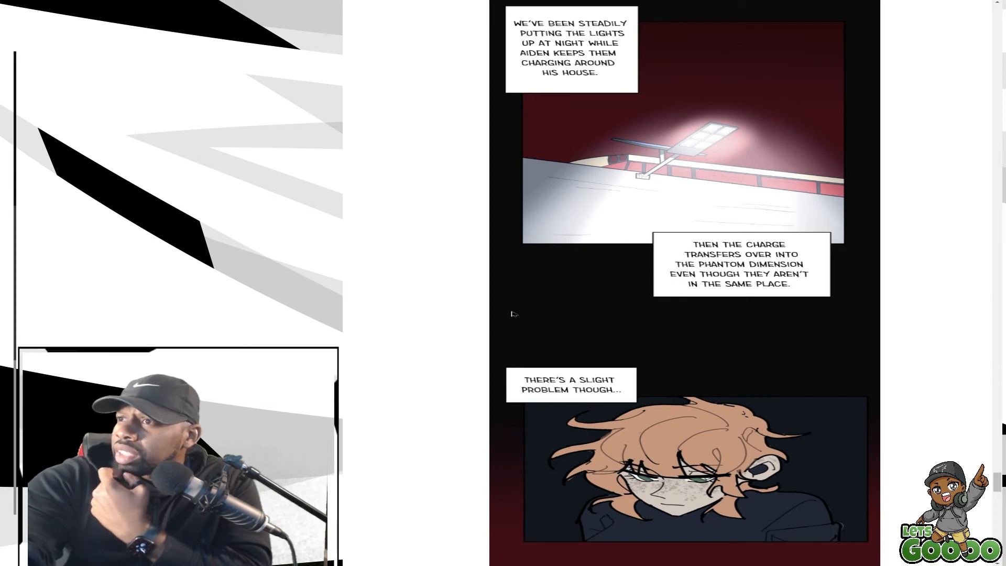
scroll("down", 3)
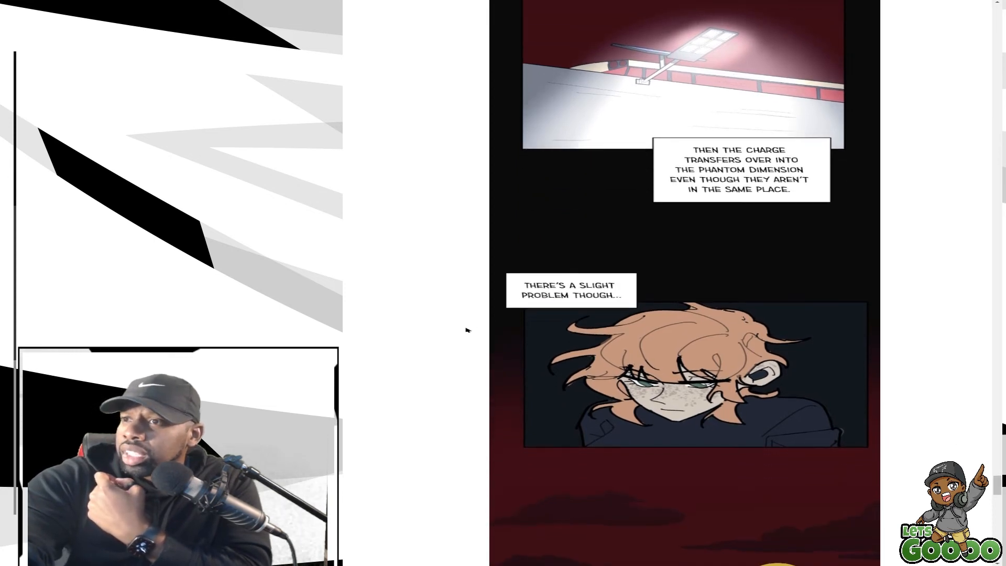
scroll("down", 3)
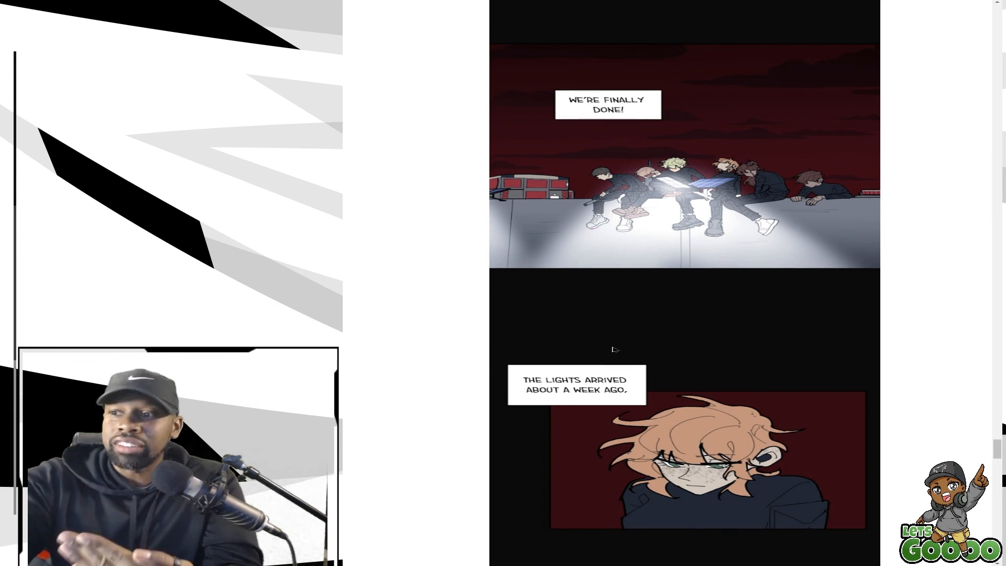
scroll("down", 3)
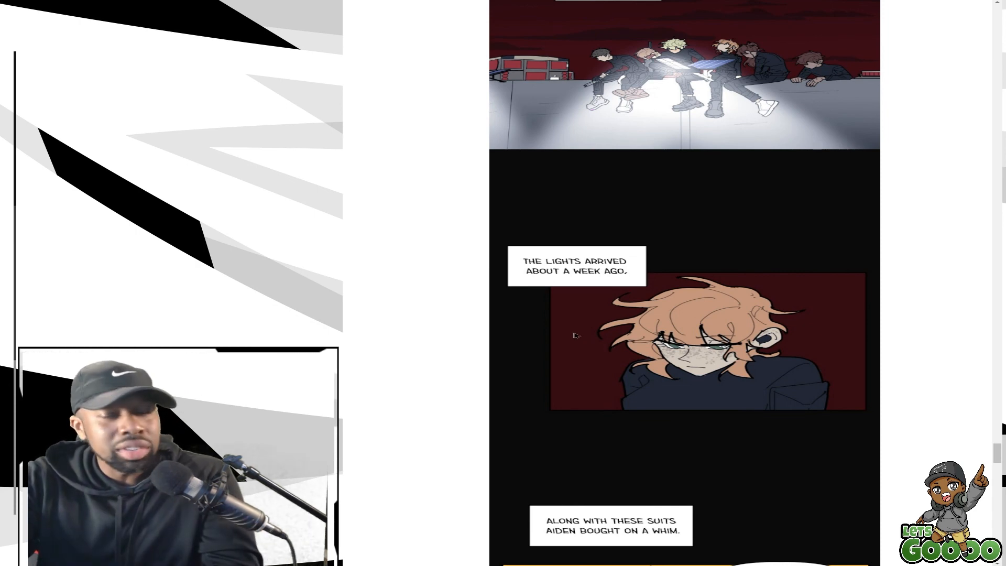
scroll("down", 3)
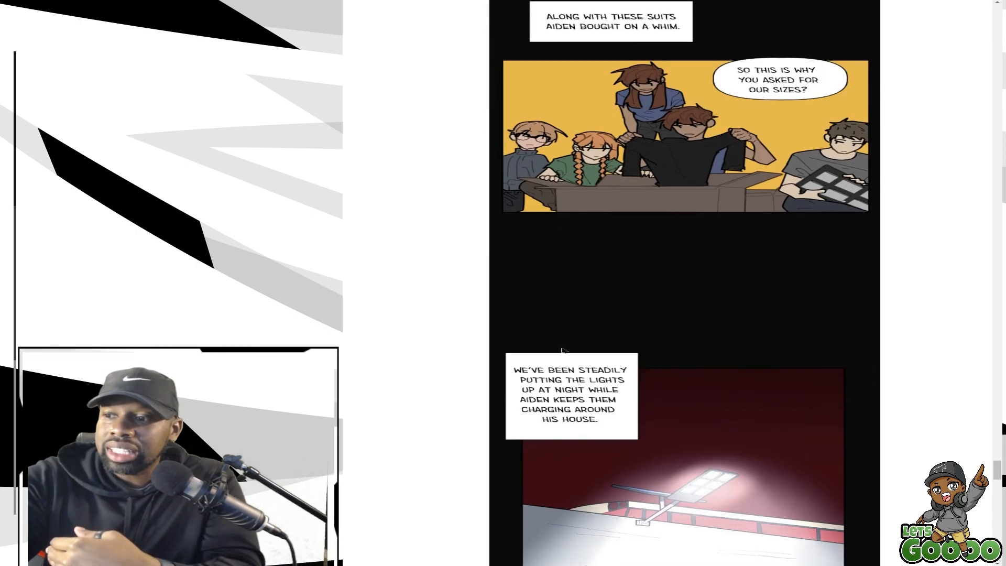